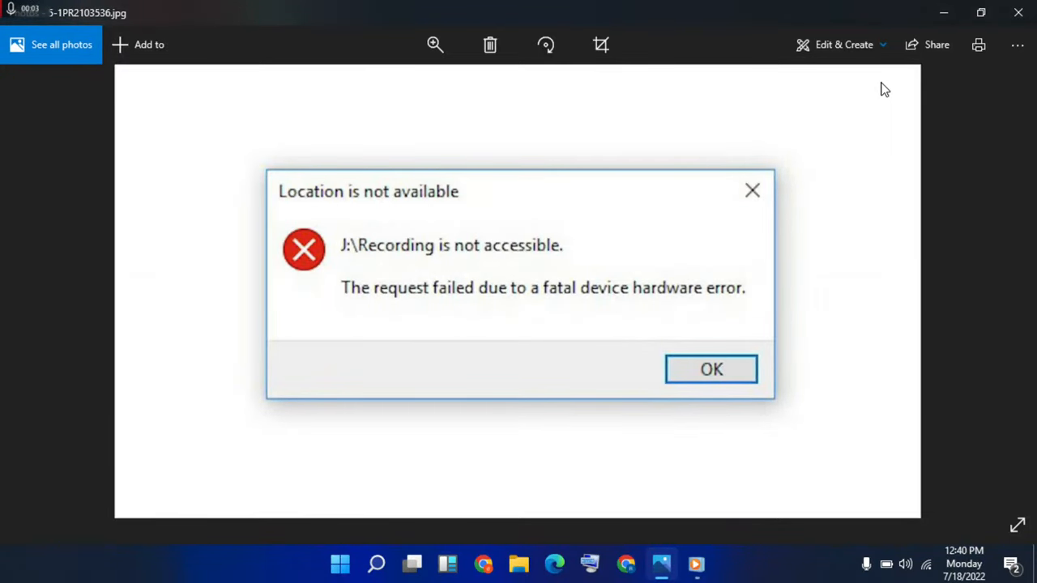
mouse_move(484, 273)
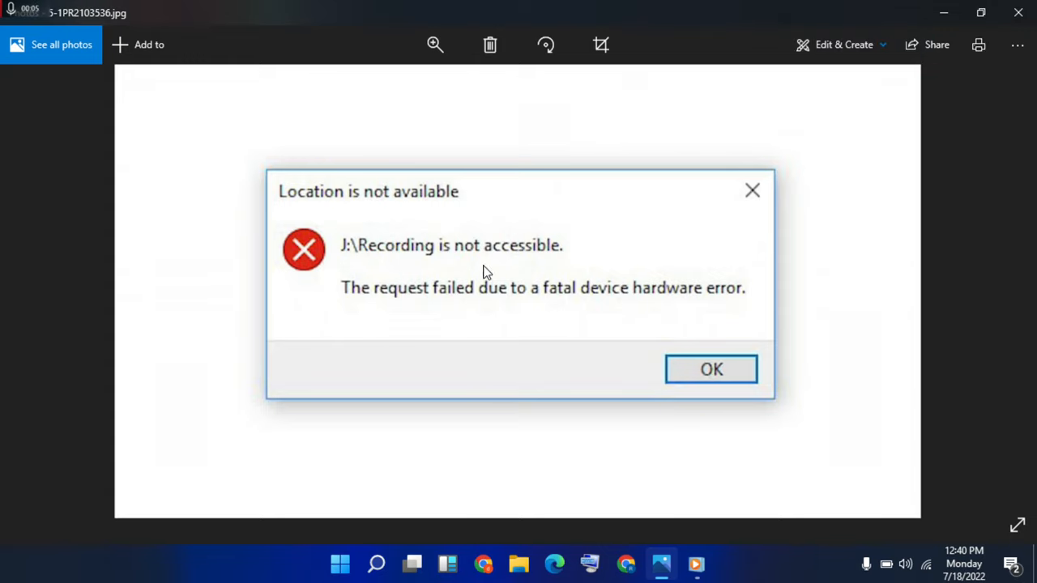
mouse_move(712, 307)
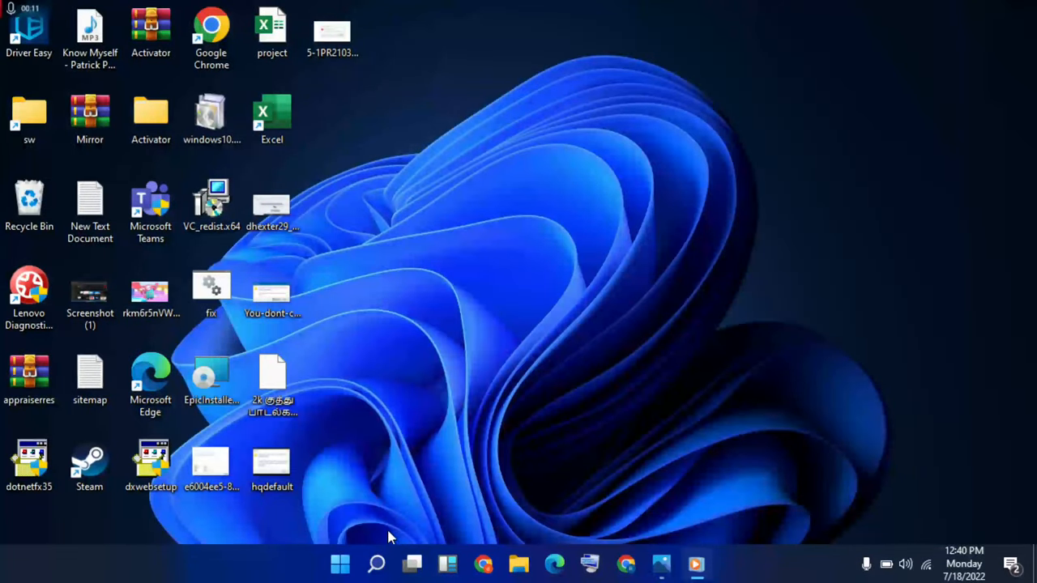
mouse_move(376, 564)
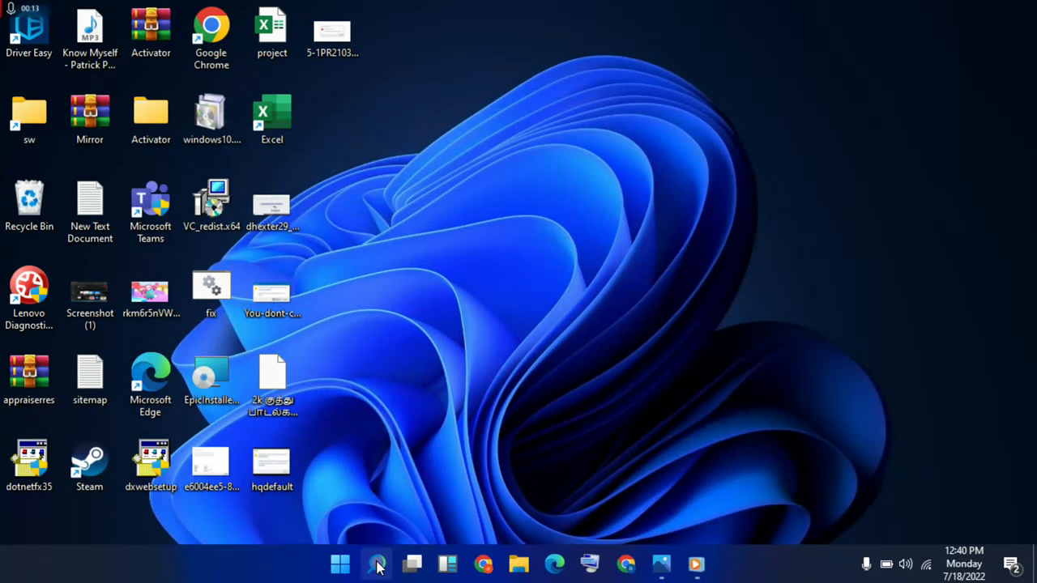
Search for 'cmd' and run Command Prompt as administrator, bringing up User Account Control.
left_click(376, 564)
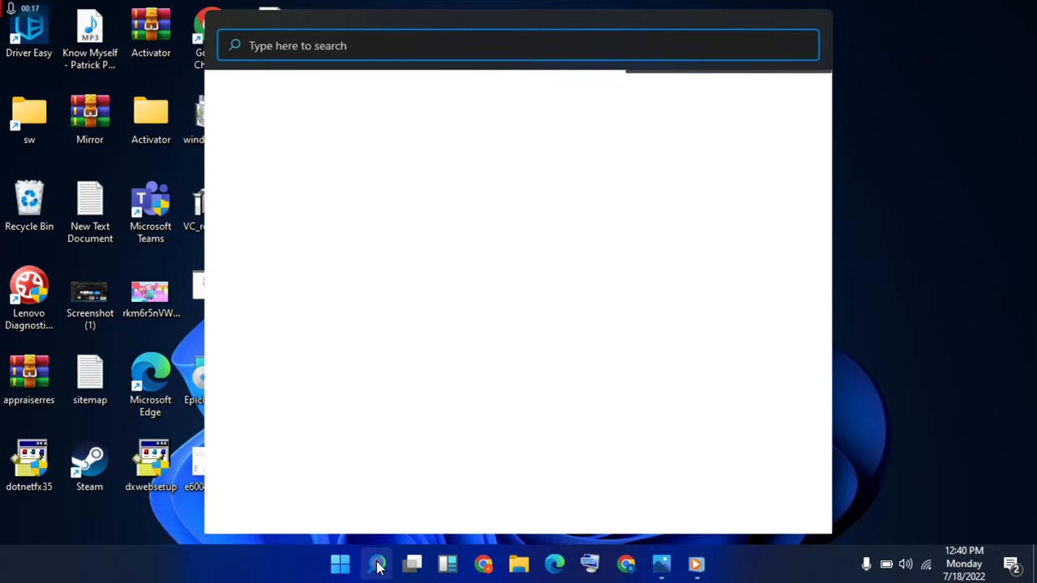
type("cm")
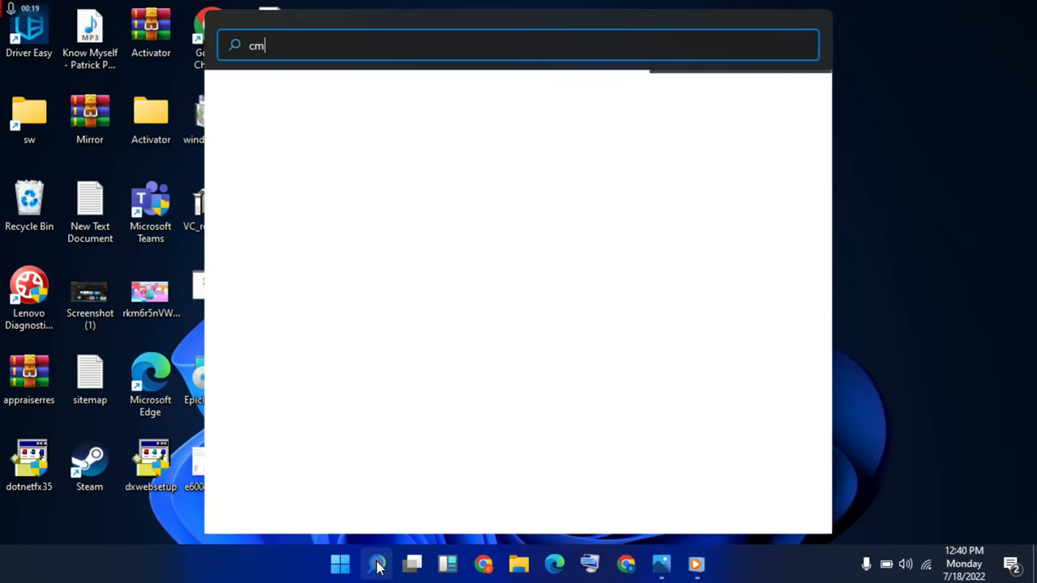
type("d")
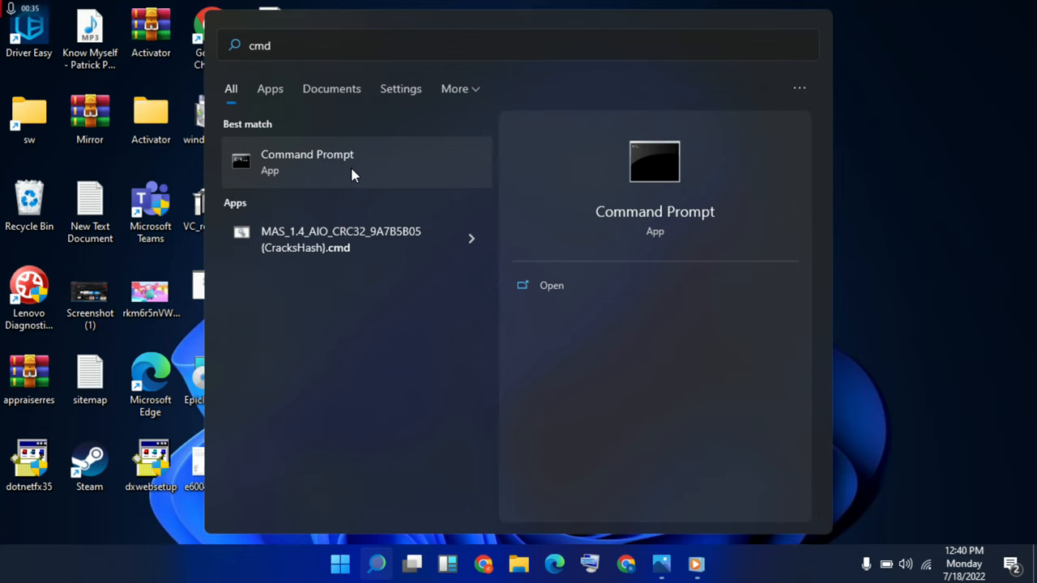
right_click(307, 161)
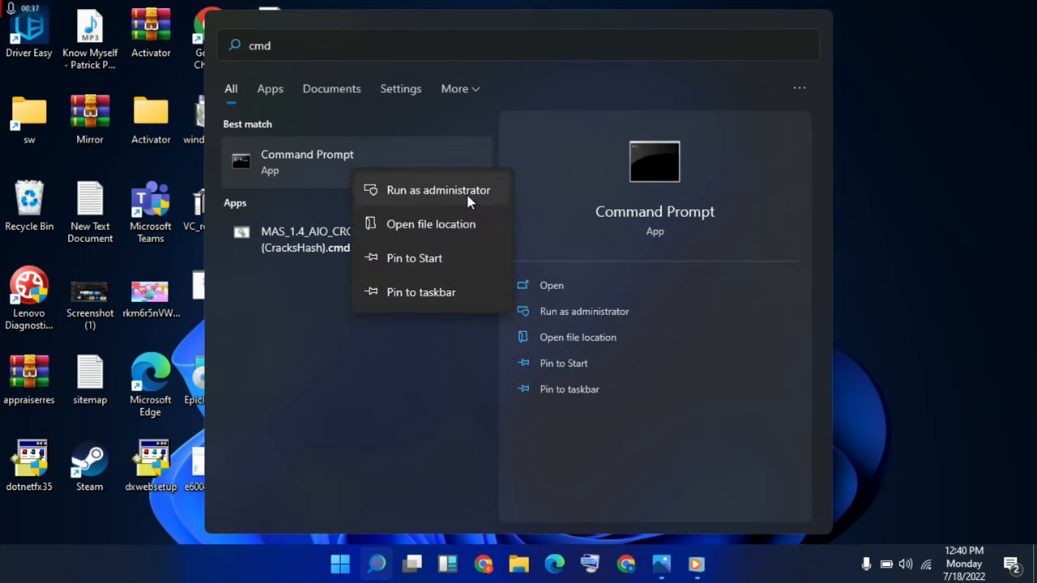
left_click(757, 305)
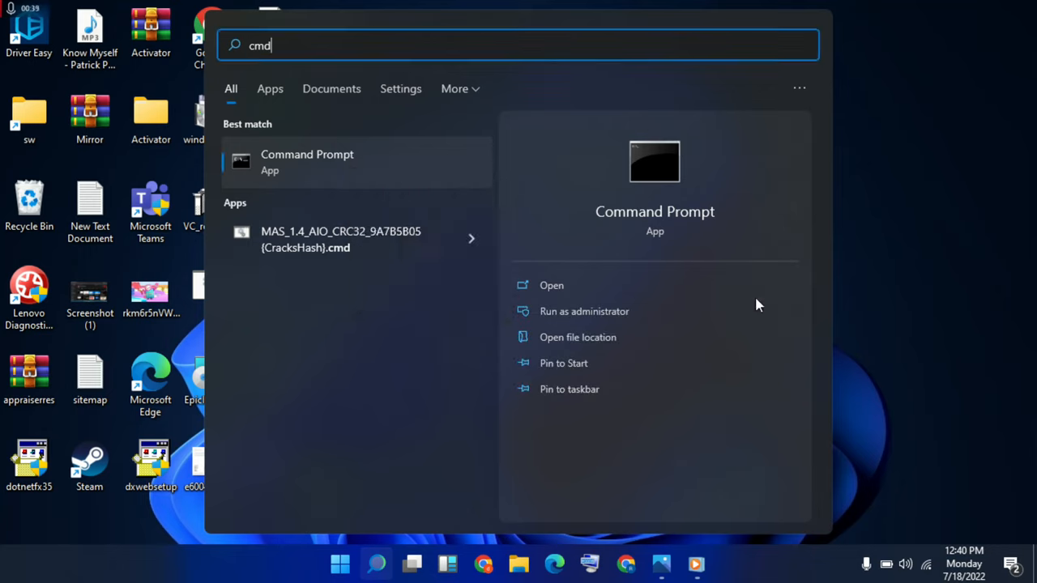
left_click(585, 311)
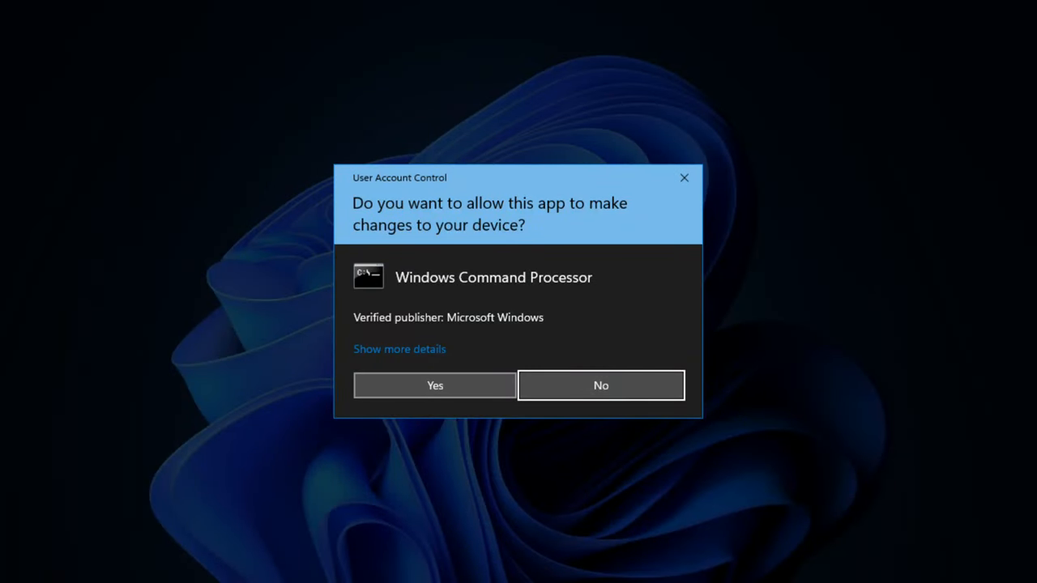
Approve User Account Control and enter 'chkdsk C: /f /r /x' in the elevated prompt.
left_click(434, 385)
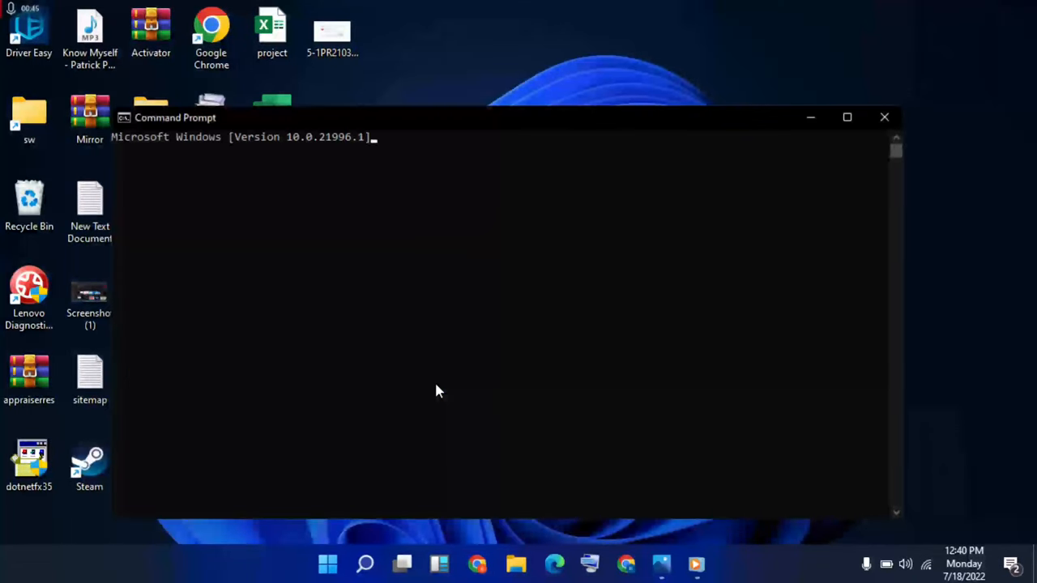
type("ch")
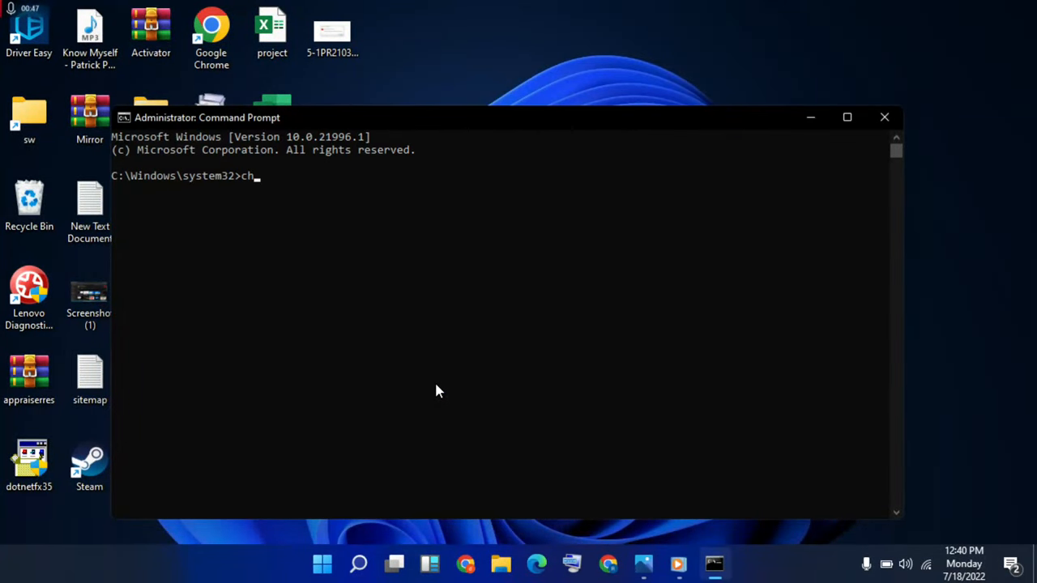
type("kd")
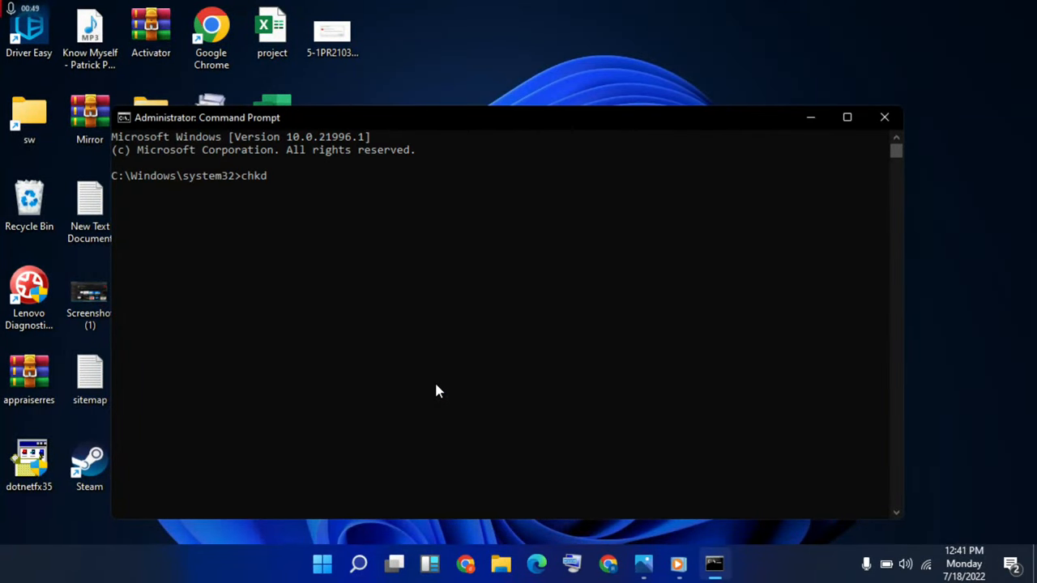
type("sk")
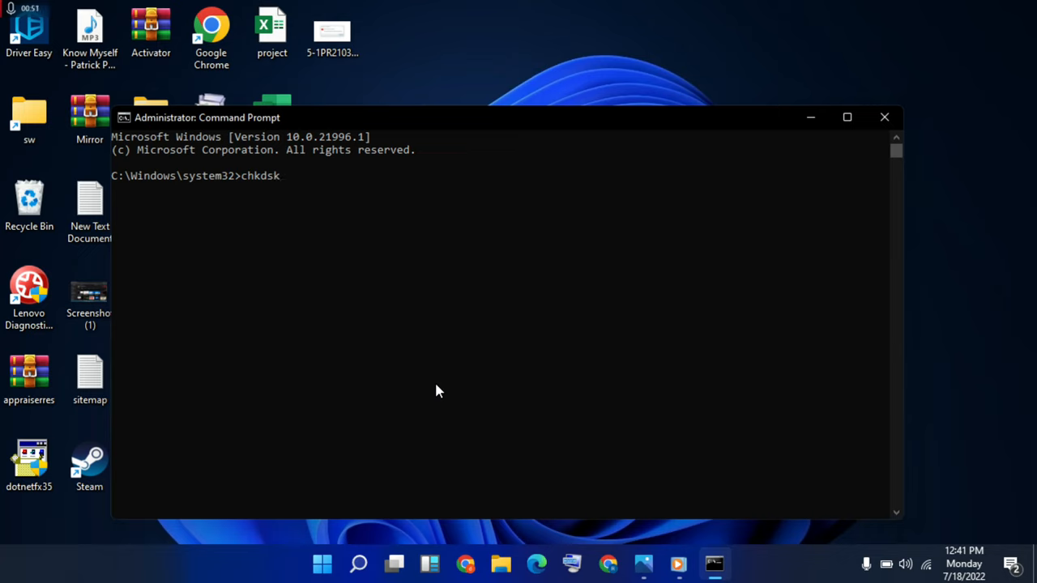
type("C")
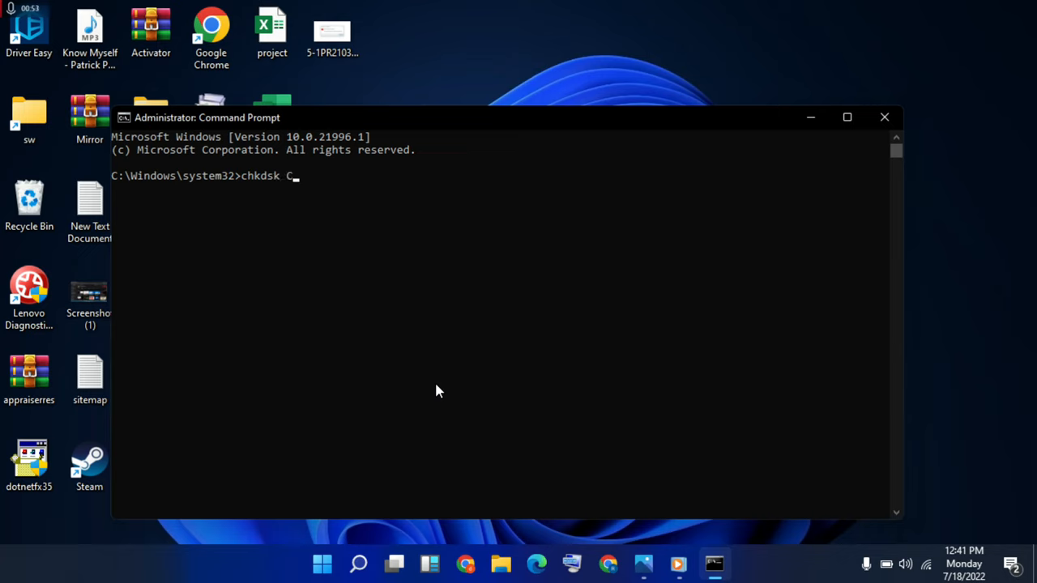
type(":")
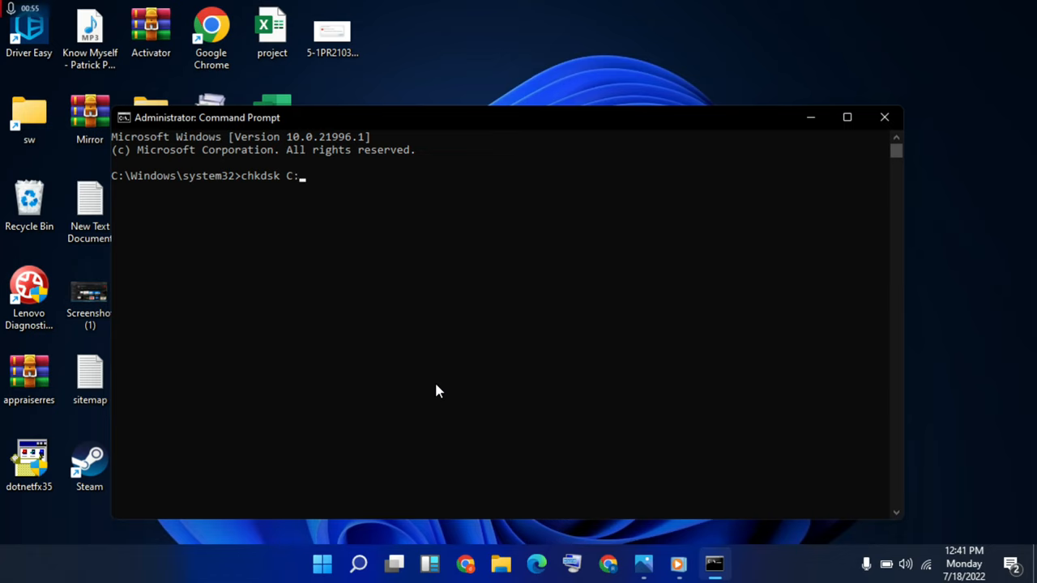
type("/f")
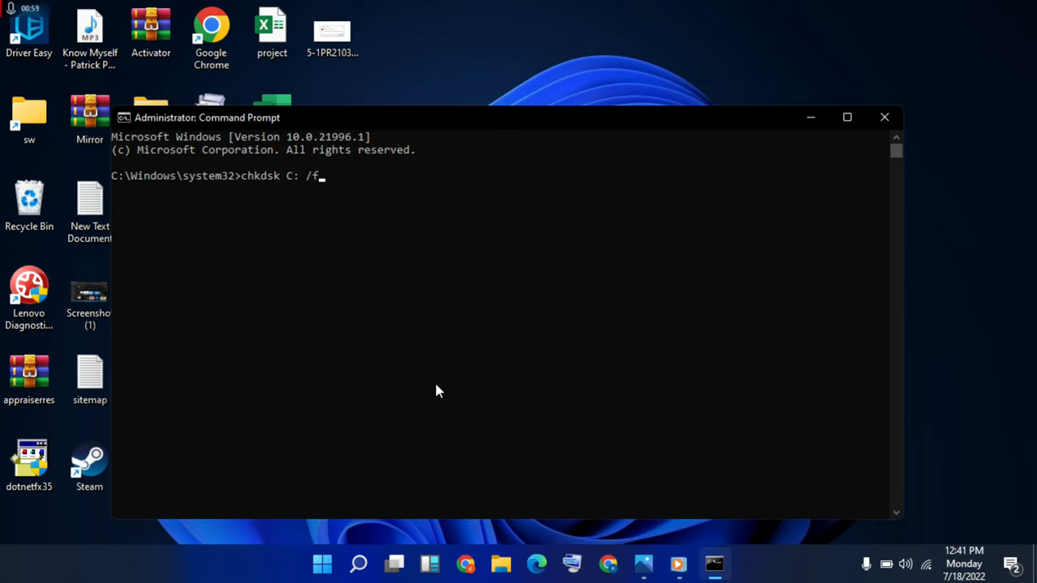
type("/r")
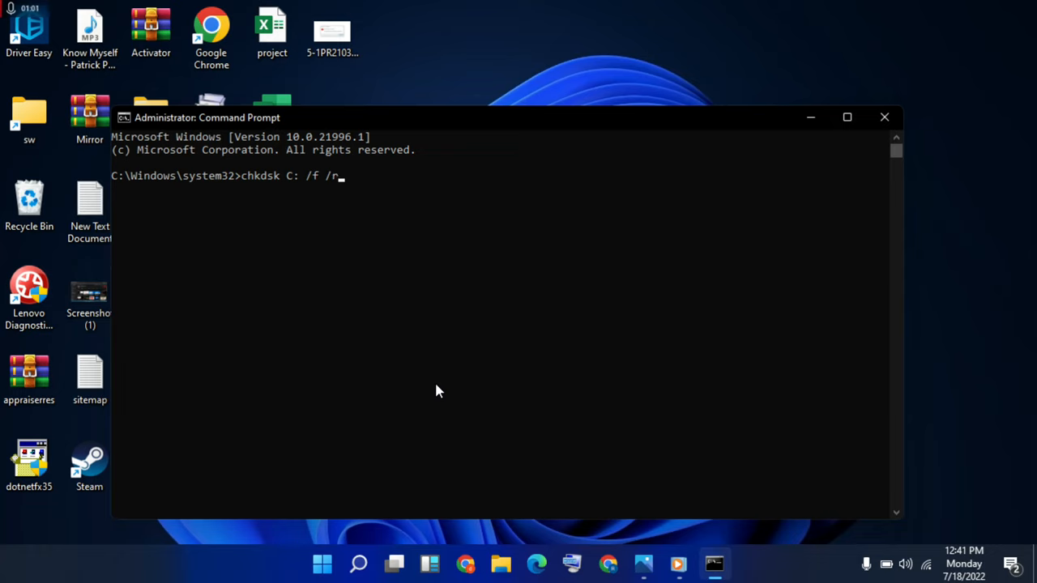
type("/")
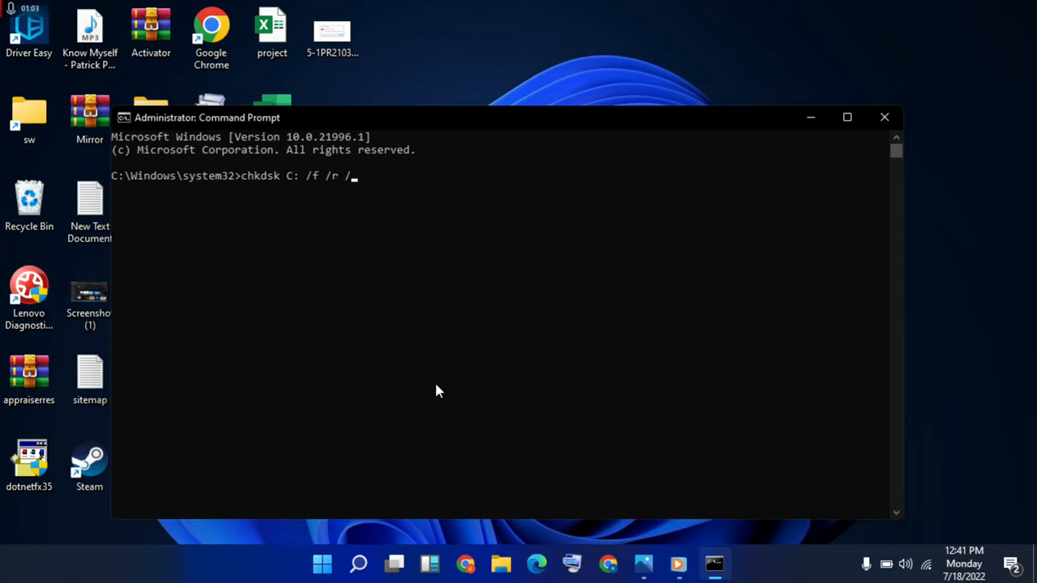
type("x")
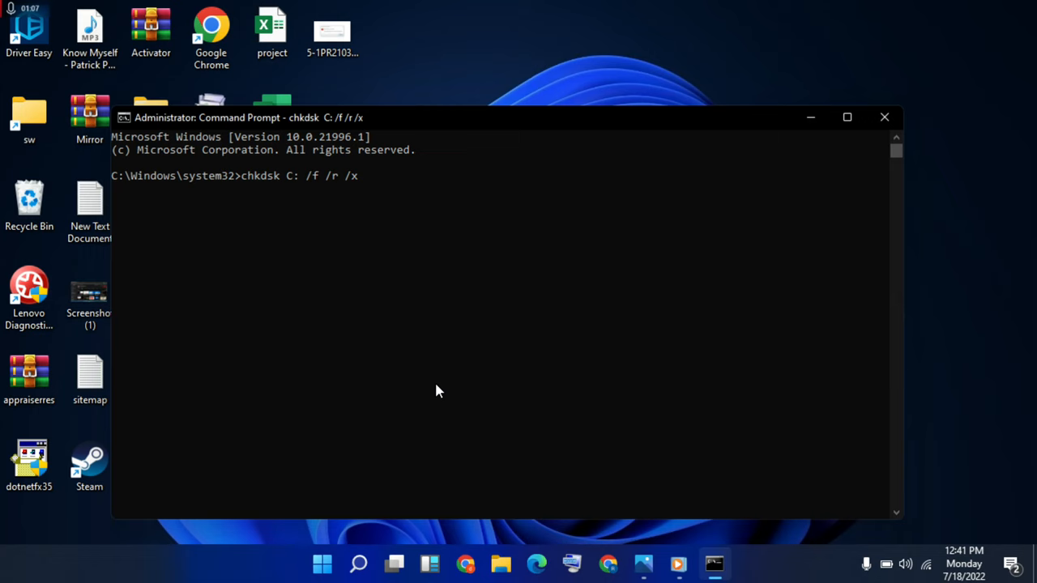
Run chkdsk, answer Y to schedule it for the next restart, and close Command Prompt.
key("Return")
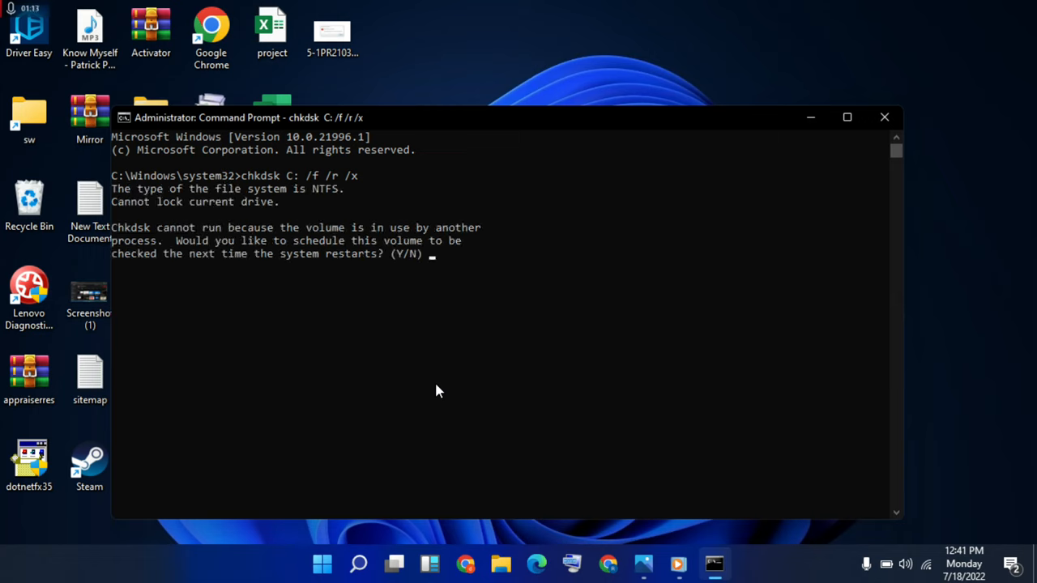
type("y")
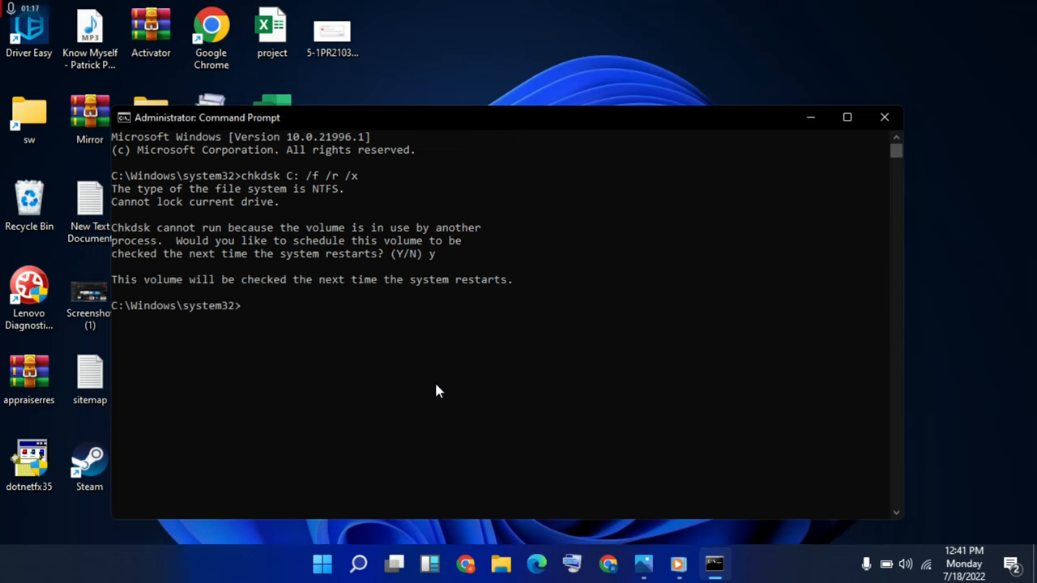
mouse_move(397, 350)
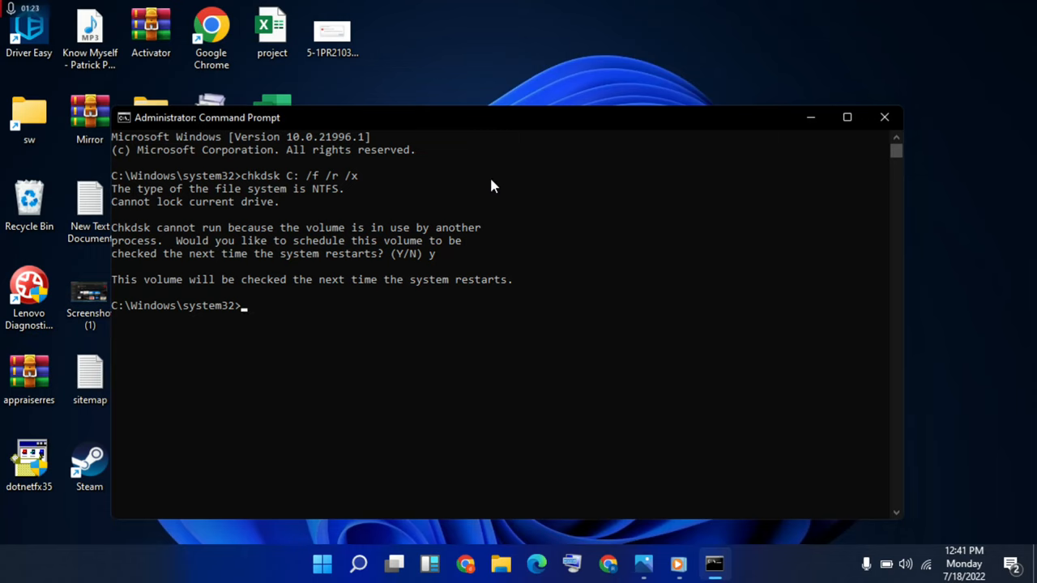
left_click(885, 116)
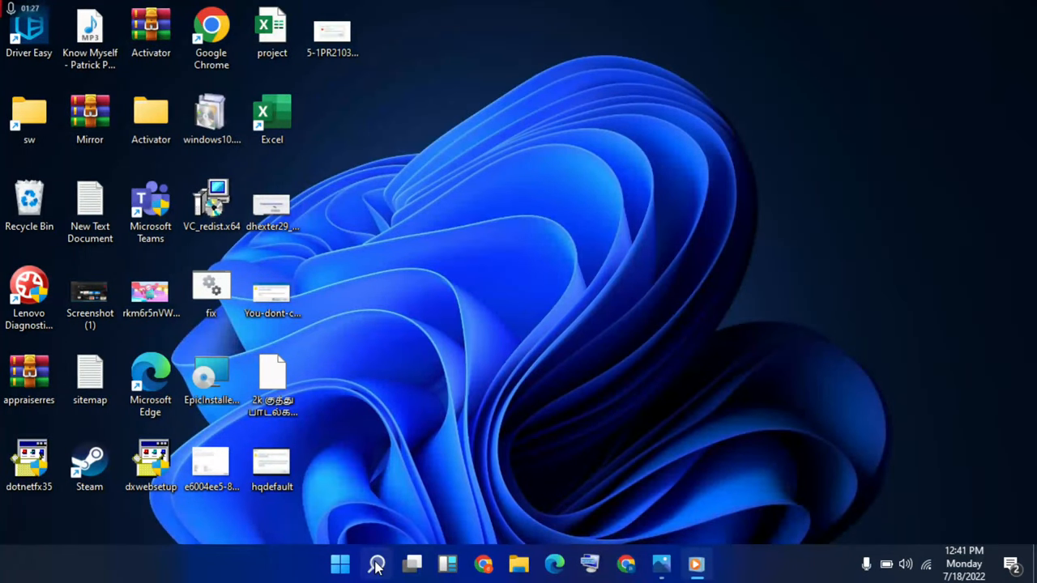
Search for 'device Manager' and launch Device Manager.
left_click(376, 565)
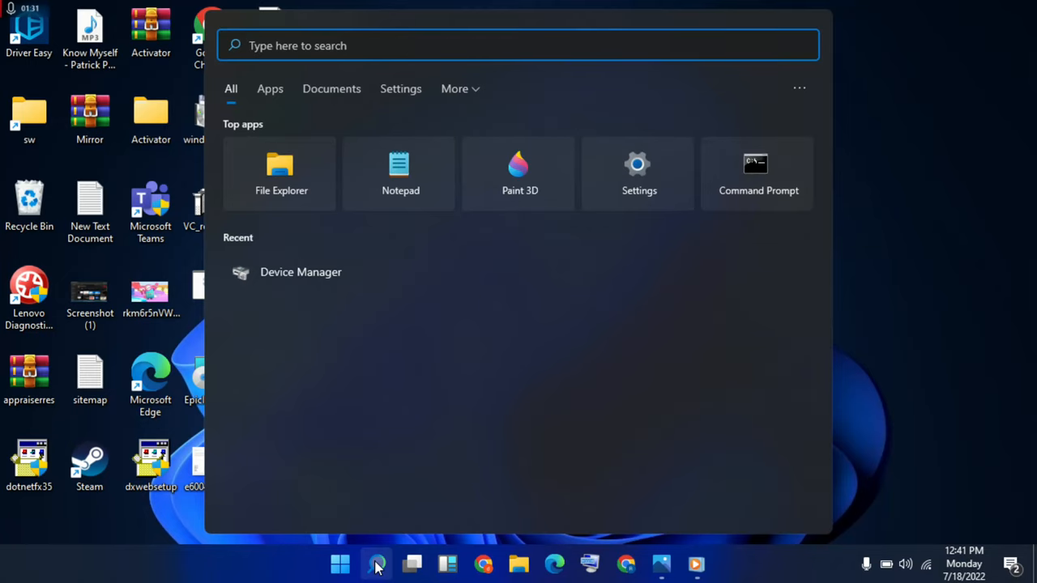
type("device Manager")
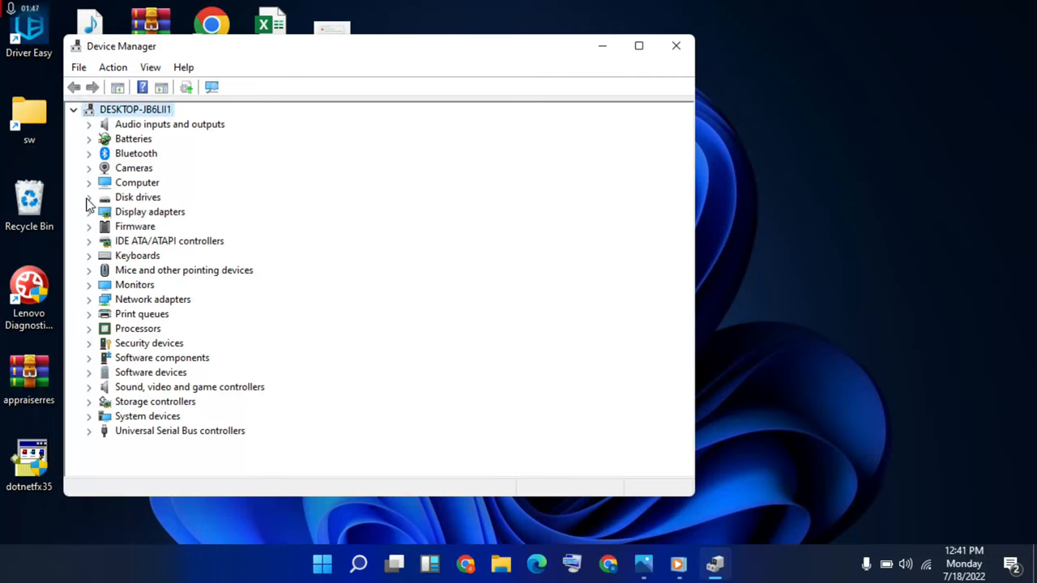
Update the TOSHIBA MQ01ABF050 driver by browsing this computer for drivers.
left_click(89, 197)
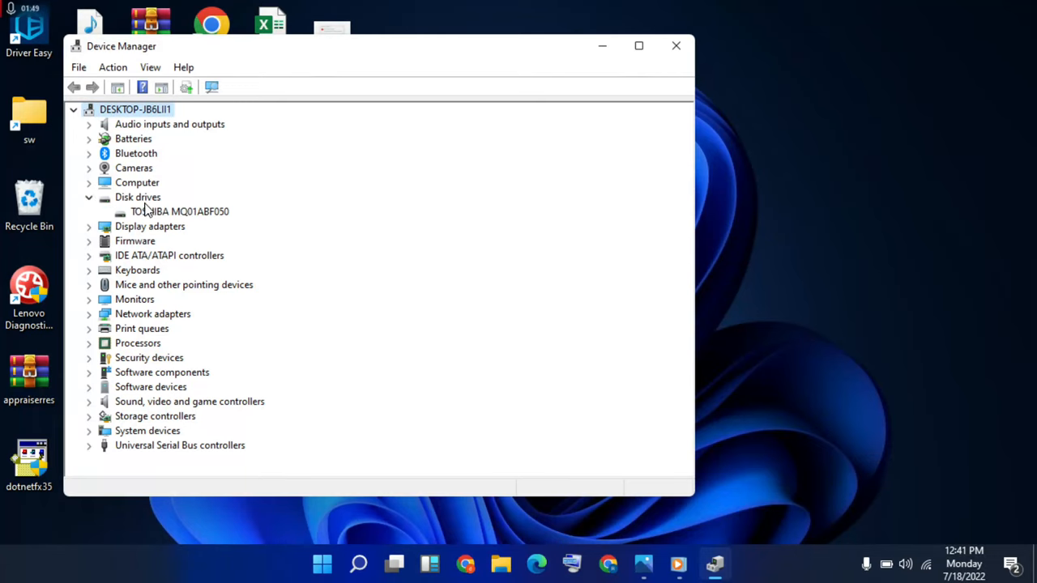
right_click(179, 212)
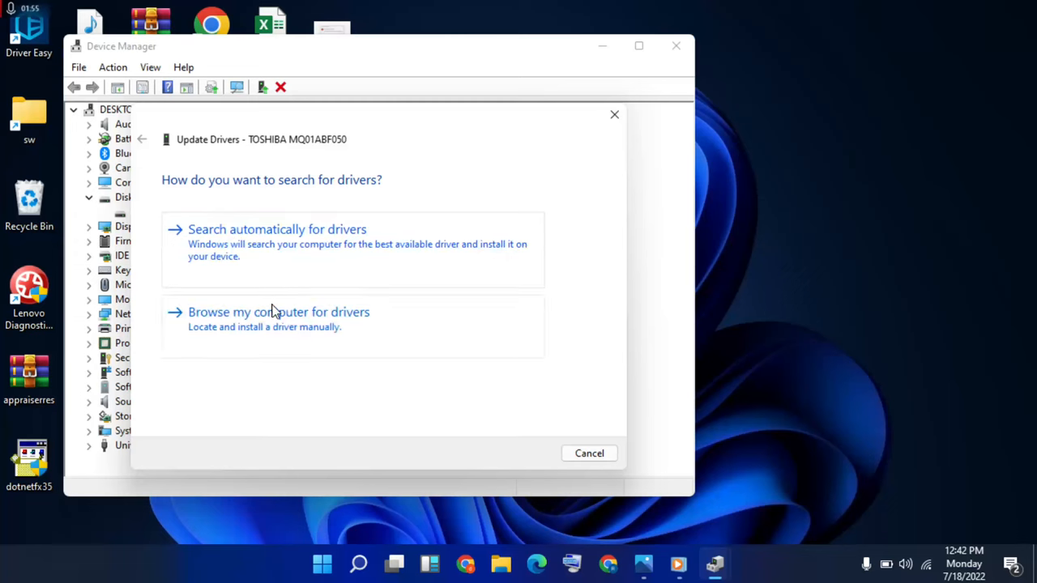
left_click(278, 312)
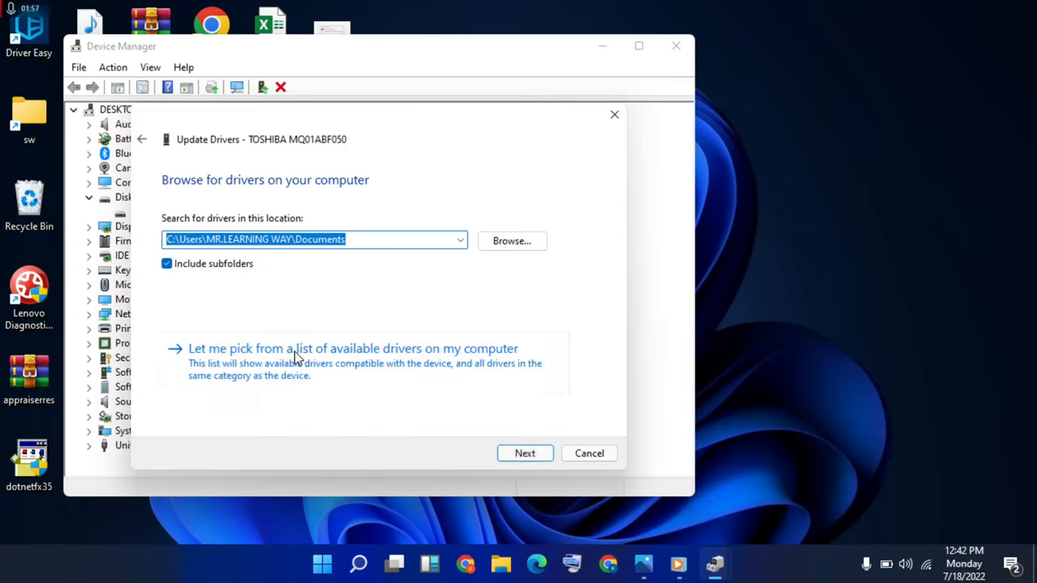
left_click(511, 241)
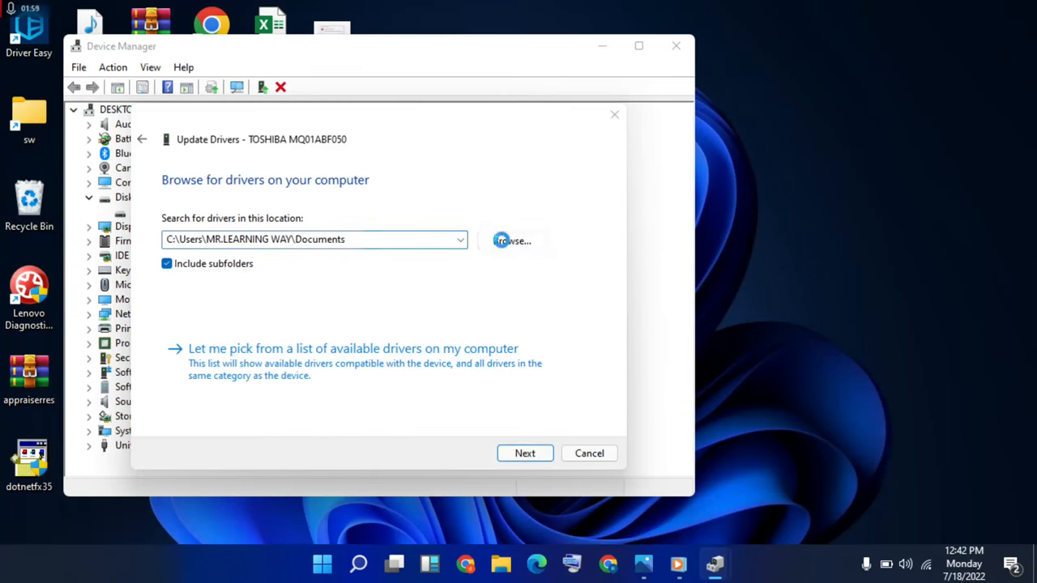
Browse into Local Disk (C:) > Windows and confirm WinSxS as the driver folder.
left_click(512, 241)
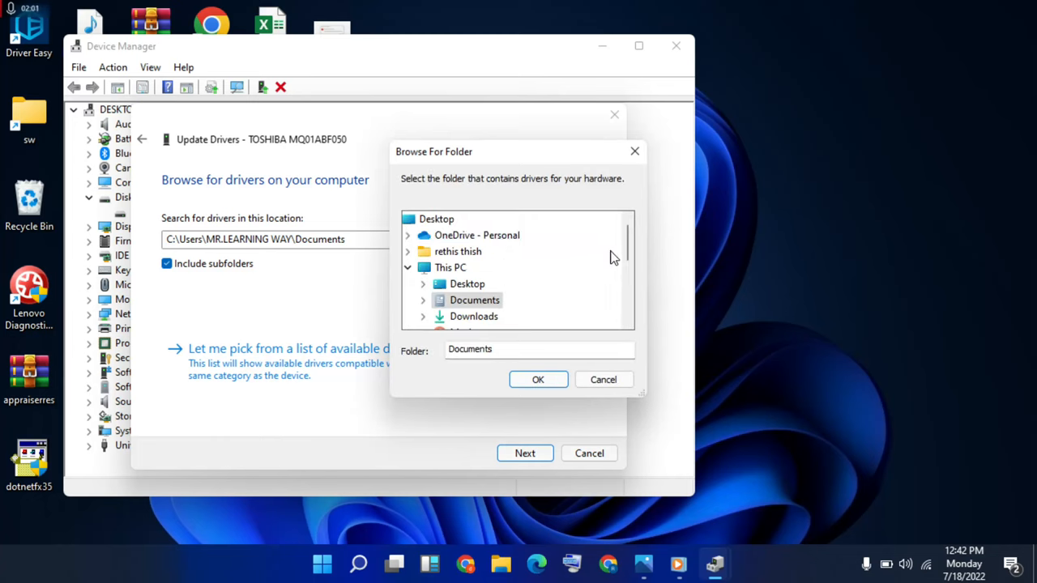
scroll("down", 3)
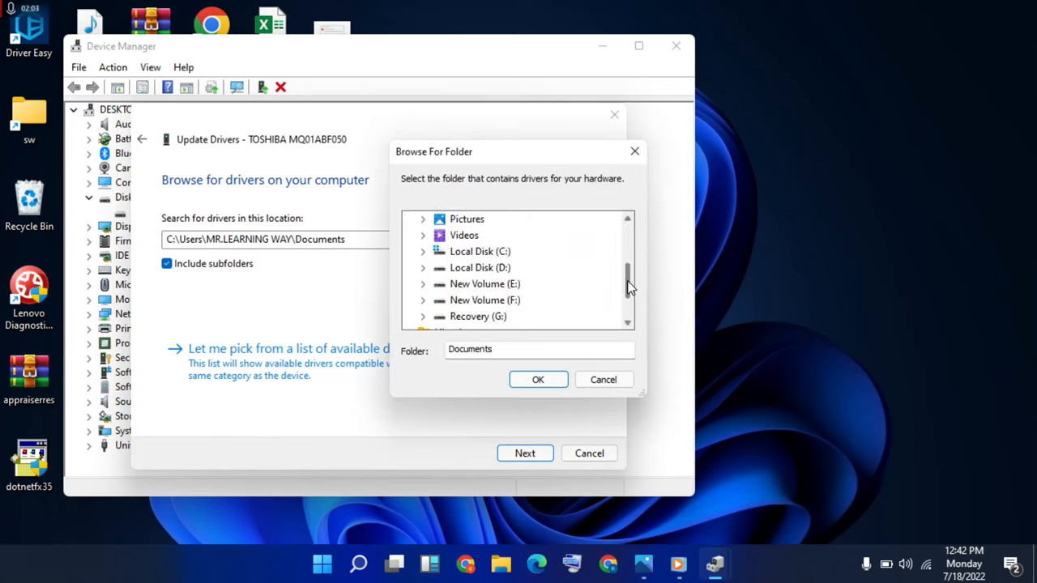
left_click(479, 252)
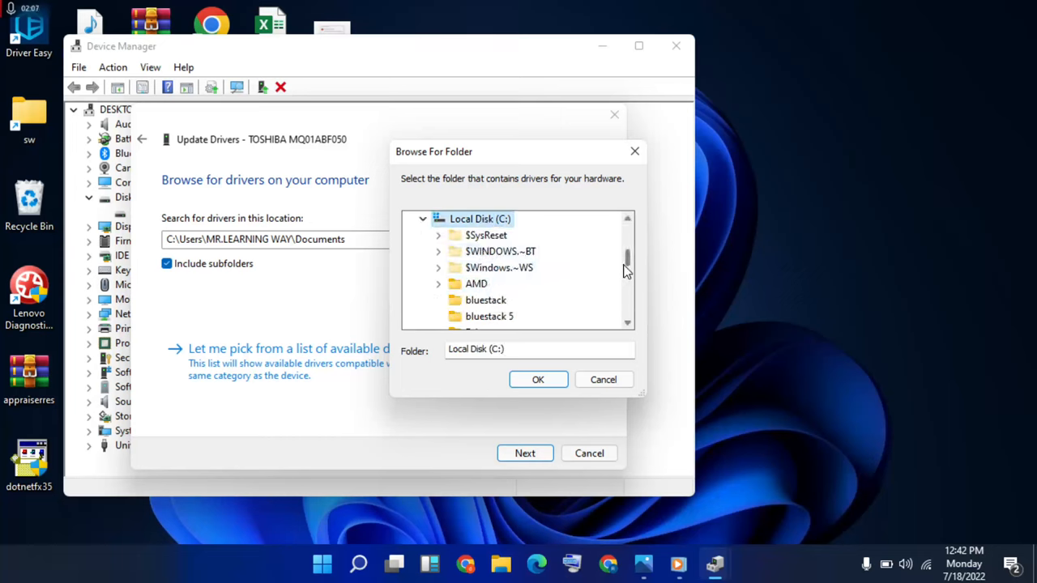
scroll("down", 3)
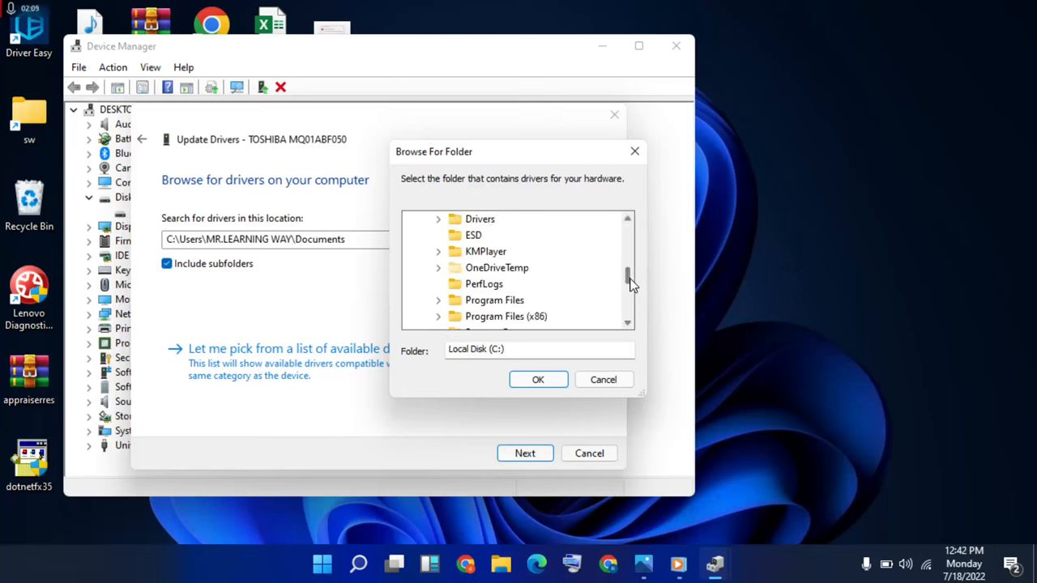
scroll("down", 3)
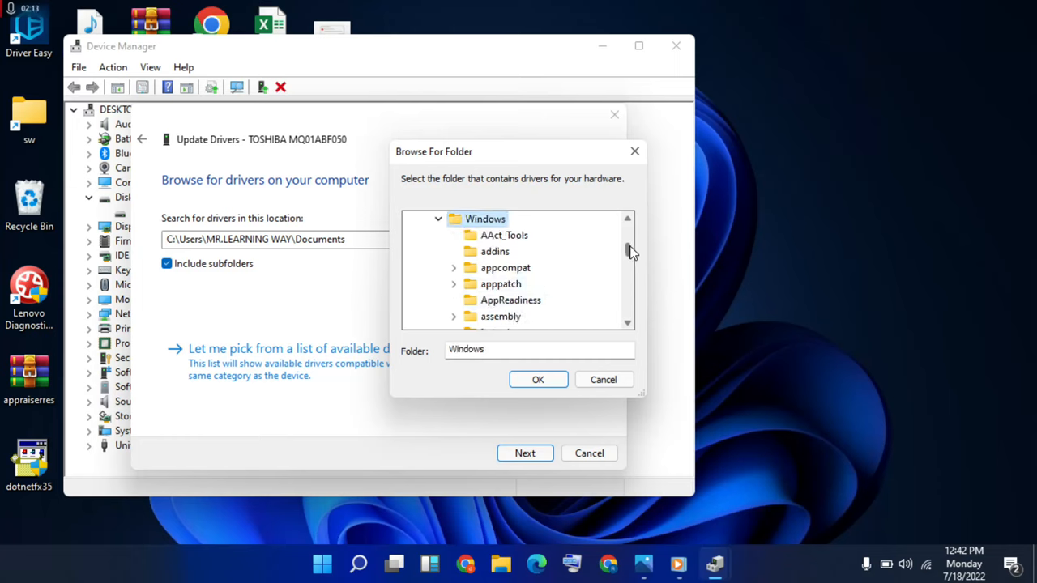
scroll("down", 3)
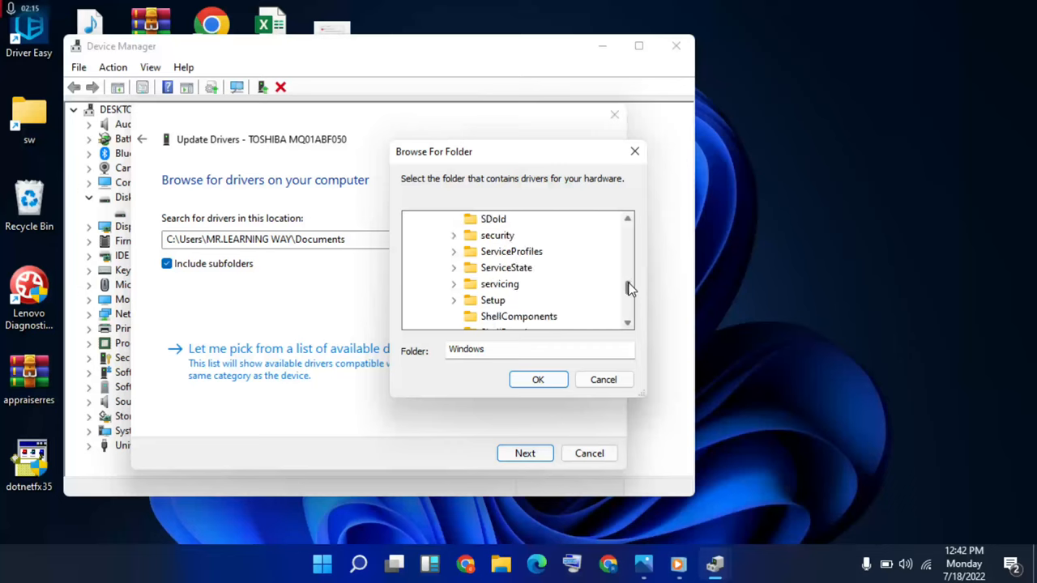
scroll("down", 3)
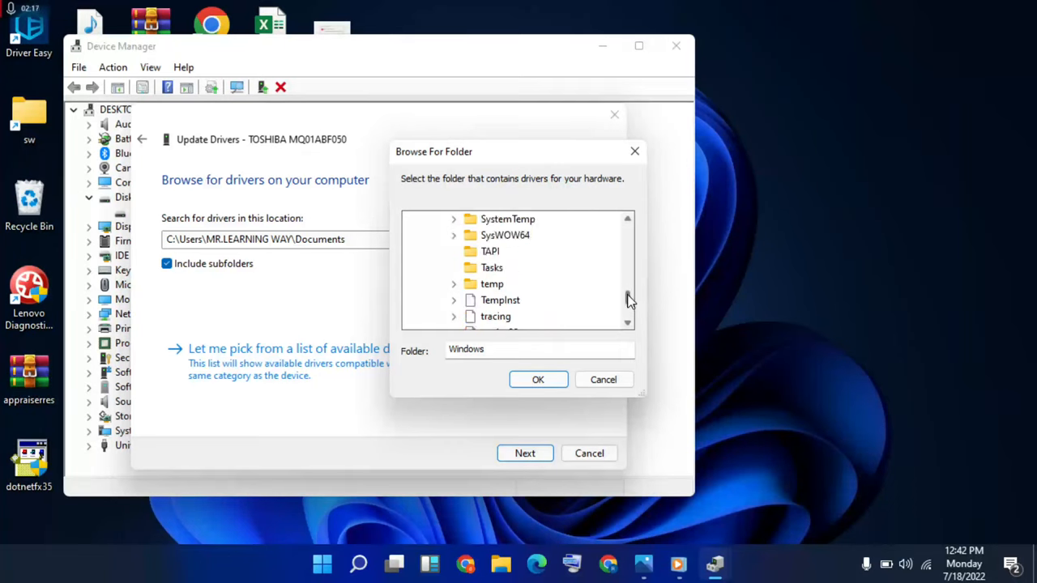
scroll("down", 3)
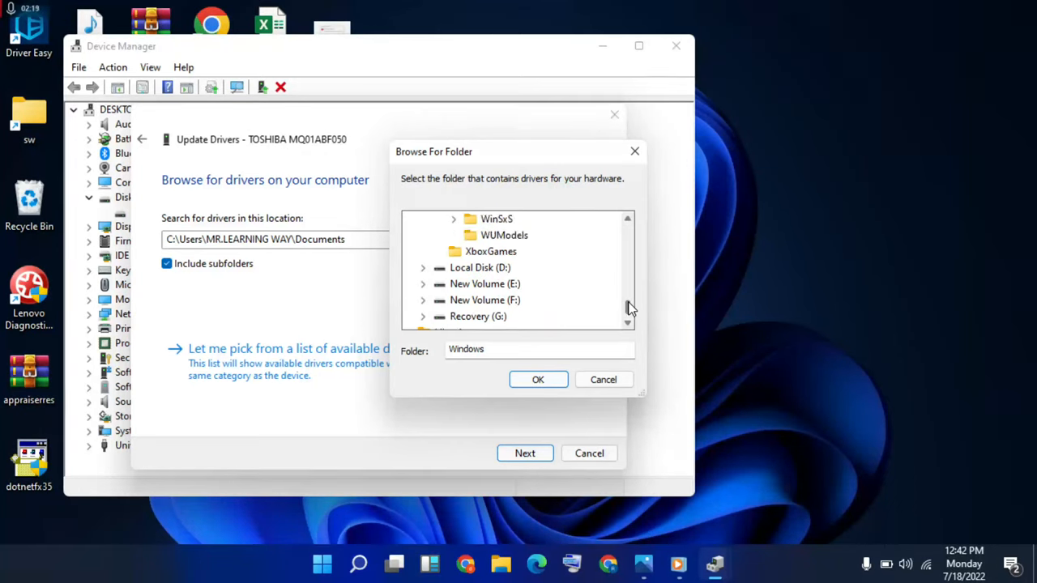
left_click(496, 235)
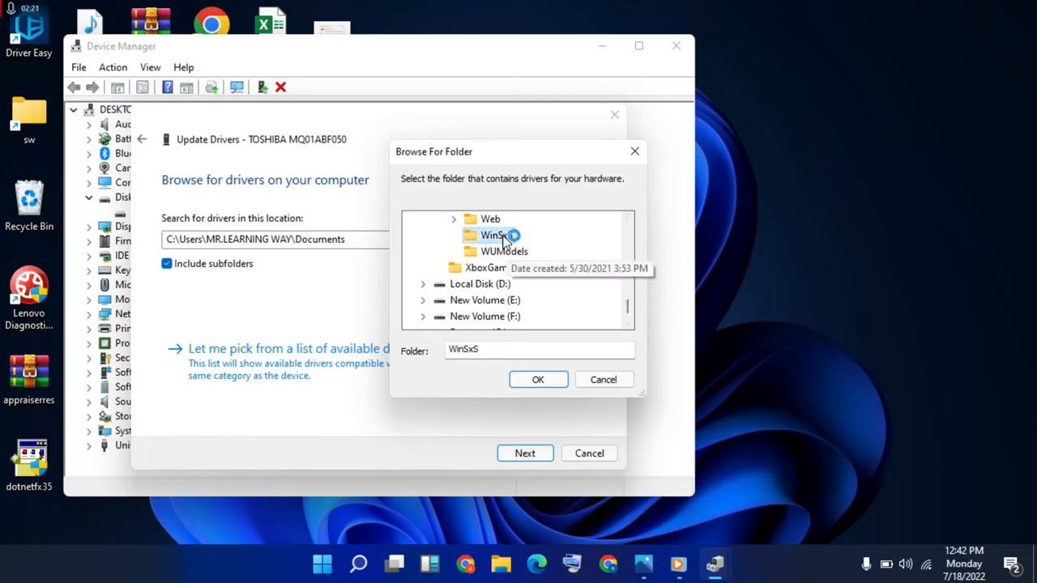
left_click(539, 379)
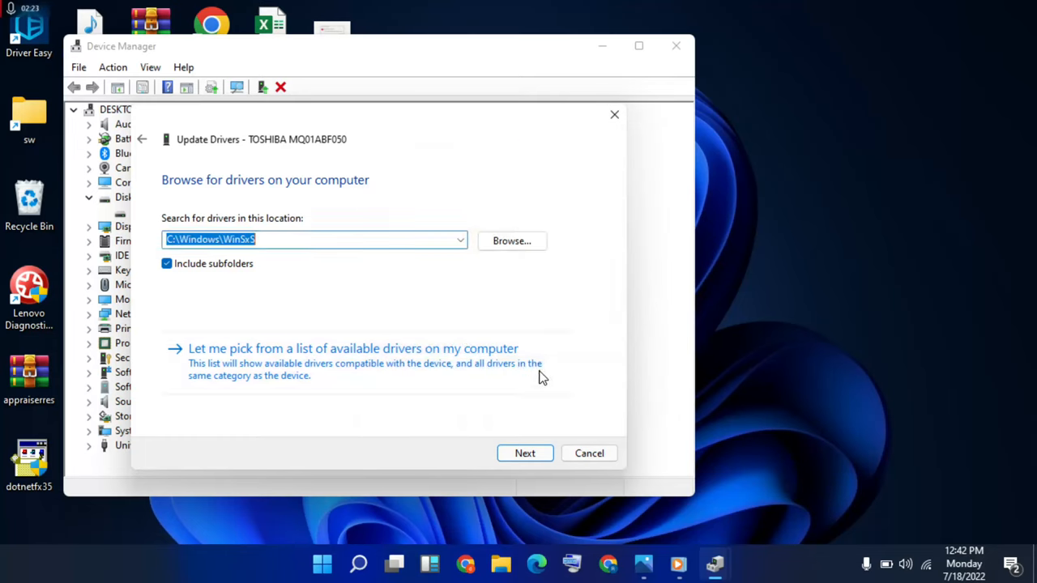
Install the generic 'Disk drive' model, close the wizard, and dismiss the restart prompt.
left_click(524, 452)
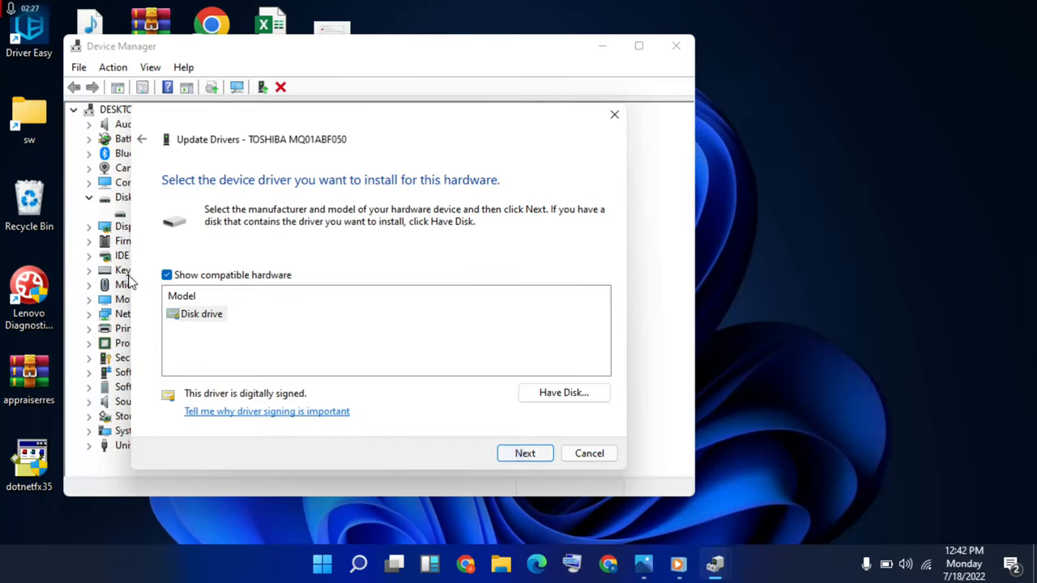
left_click(201, 314)
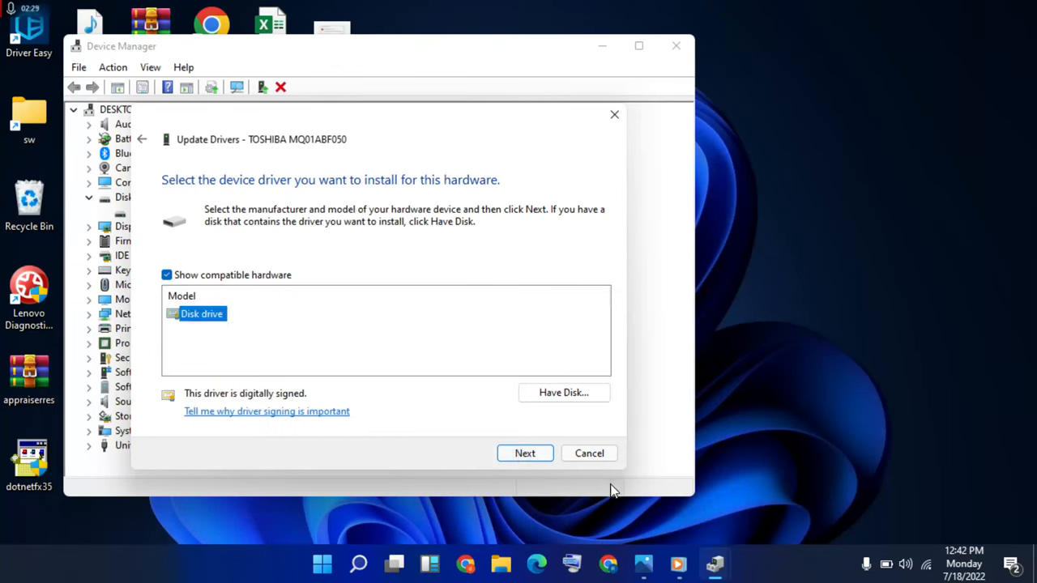
left_click(525, 453)
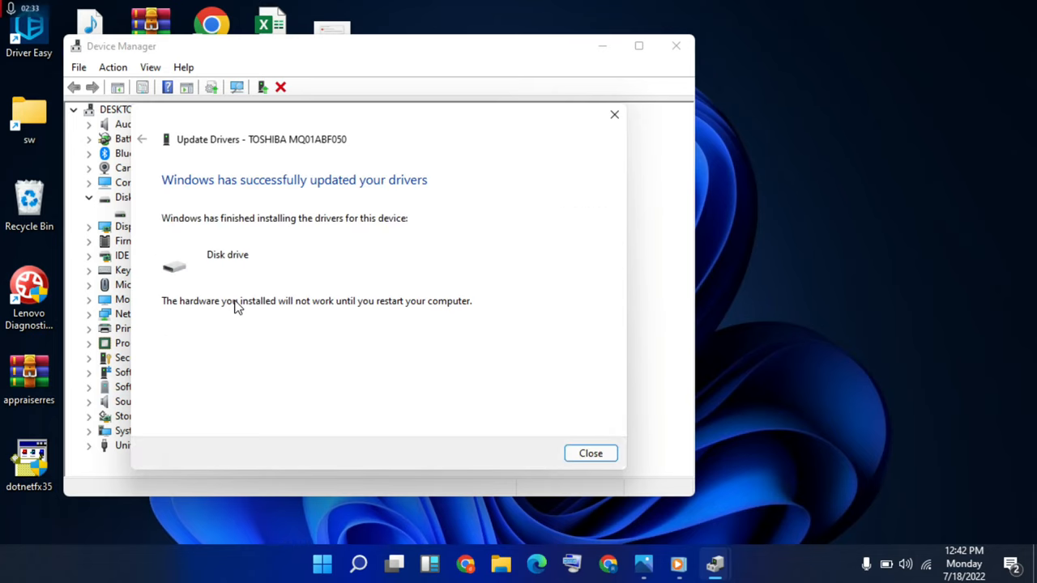
mouse_move(338, 274)
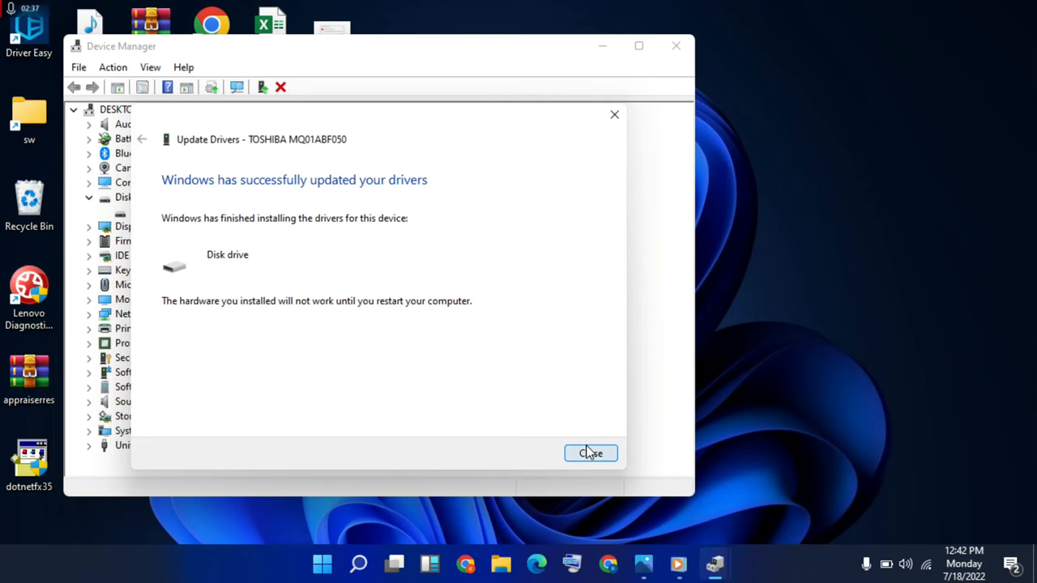
left_click(590, 453)
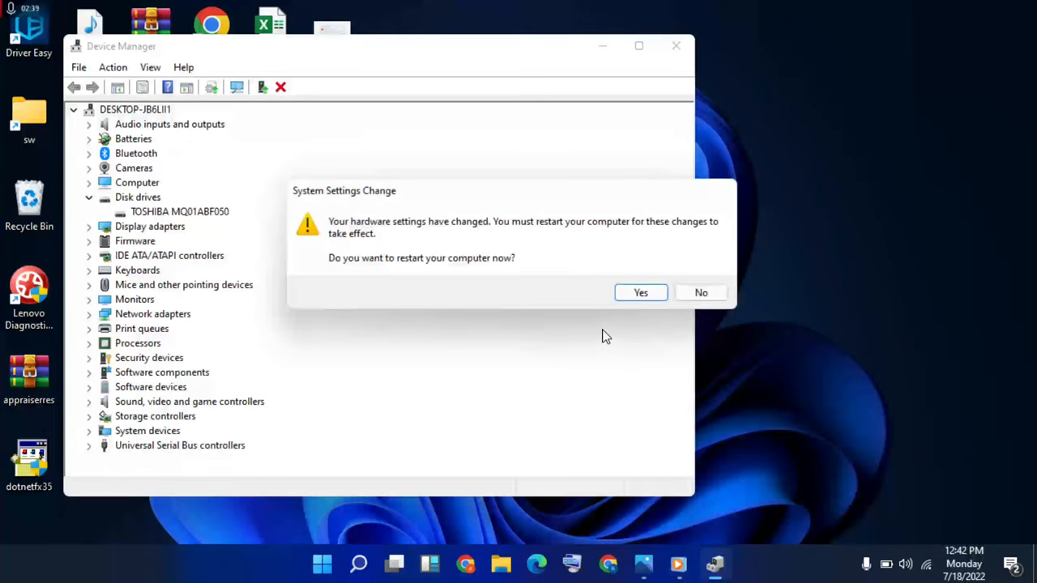
left_click(701, 293)
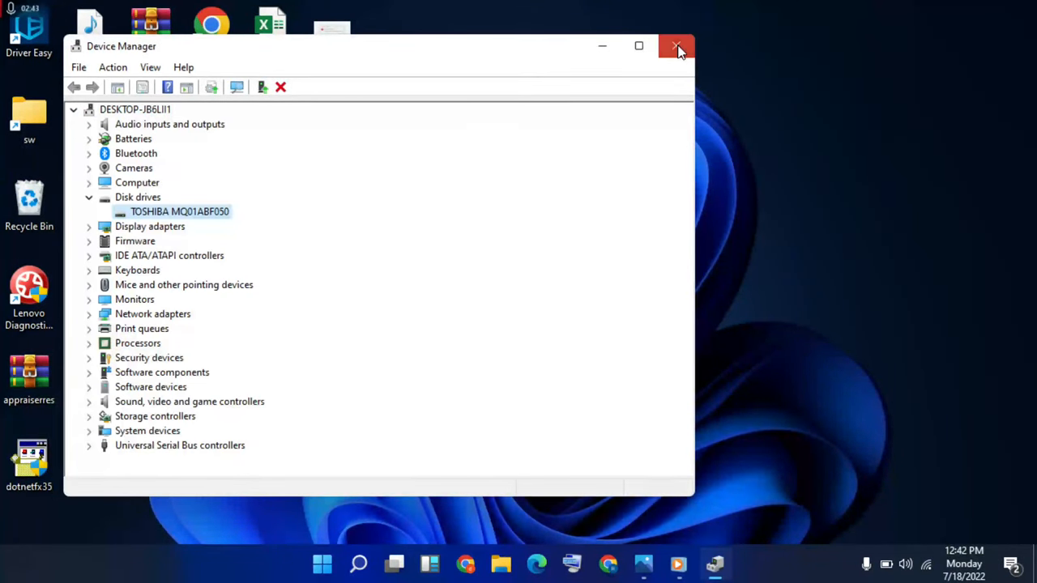
Close Device Manager, then search for cmd and approve an administrator Command Prompt.
left_click(678, 46)
type("c")
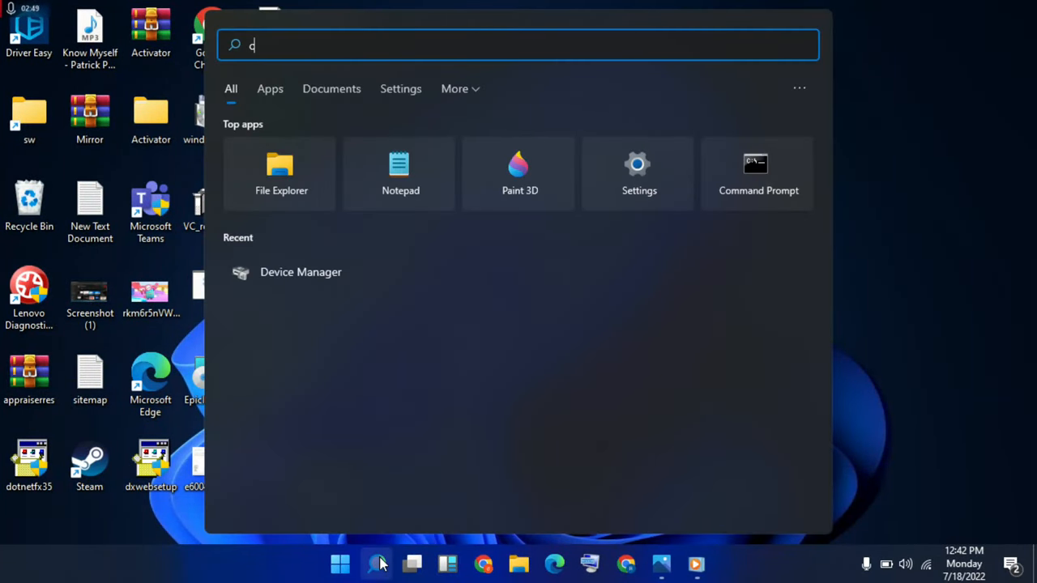
type("md")
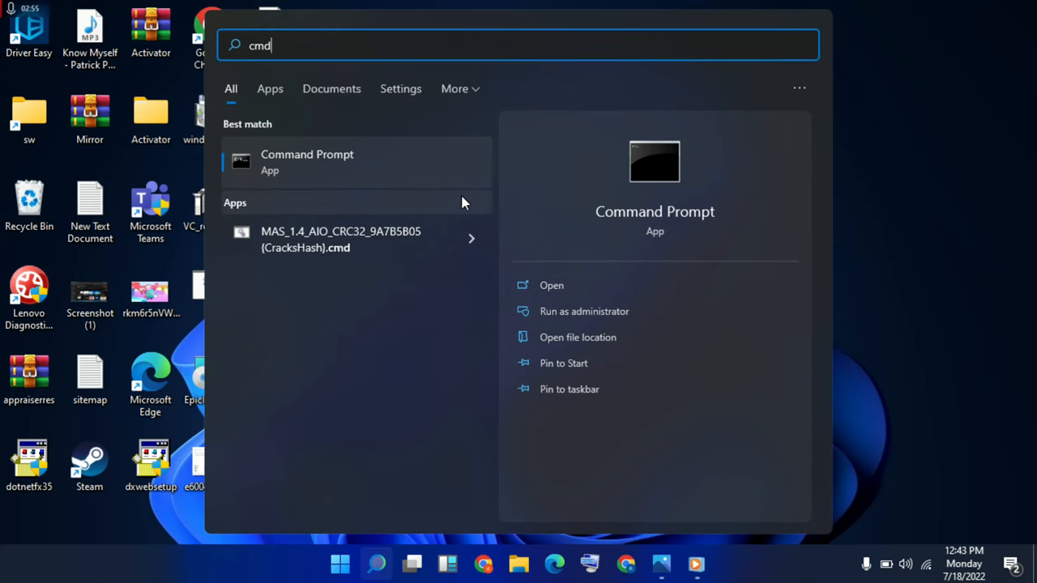
left_click(584, 311)
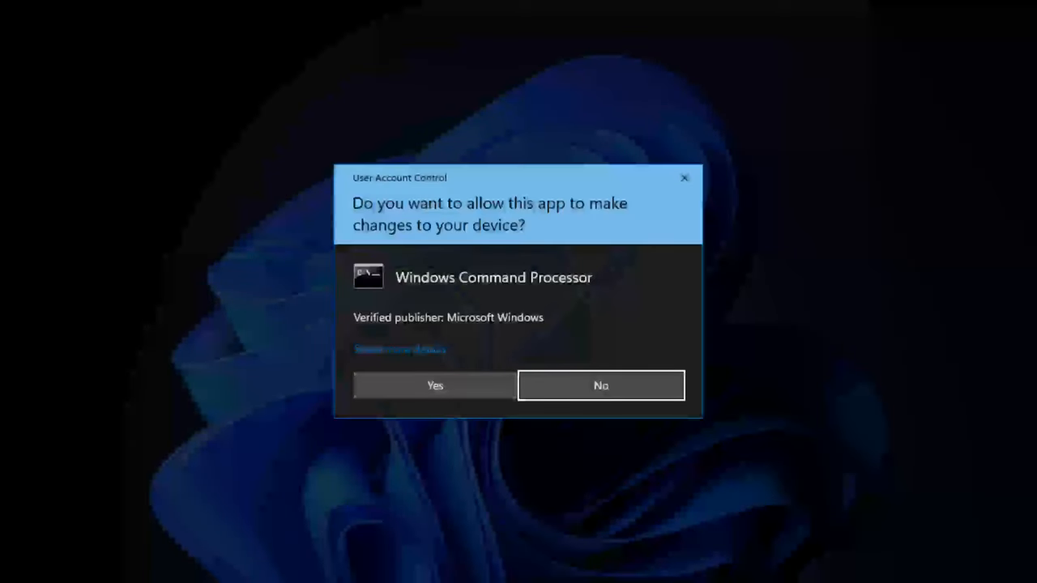
left_click(435, 385)
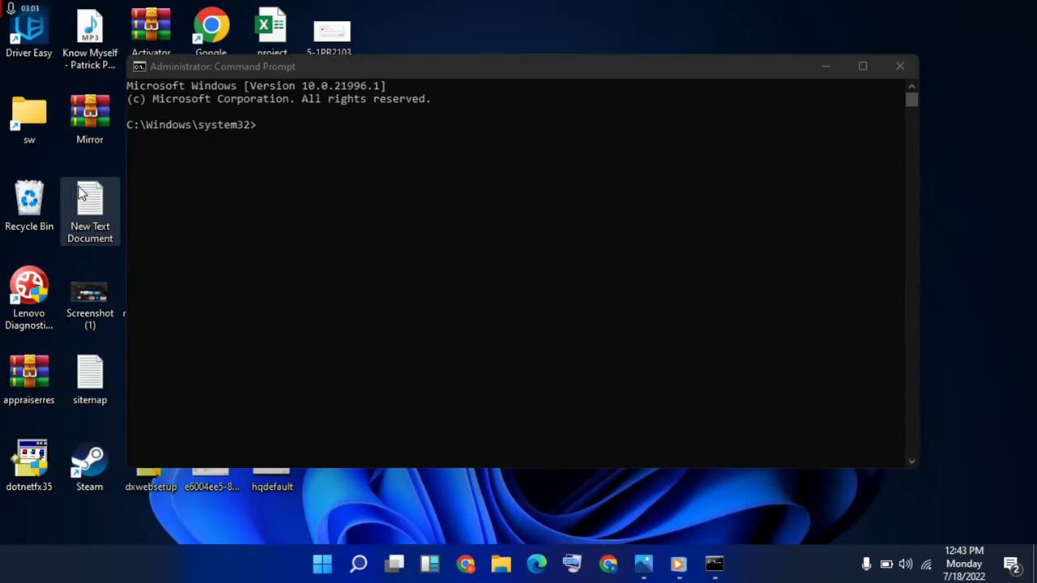
Run msdt DeviceDiagnostic, keep 'Apply repairs automatically' under Advanced, and start detection.
double_click(90, 199)
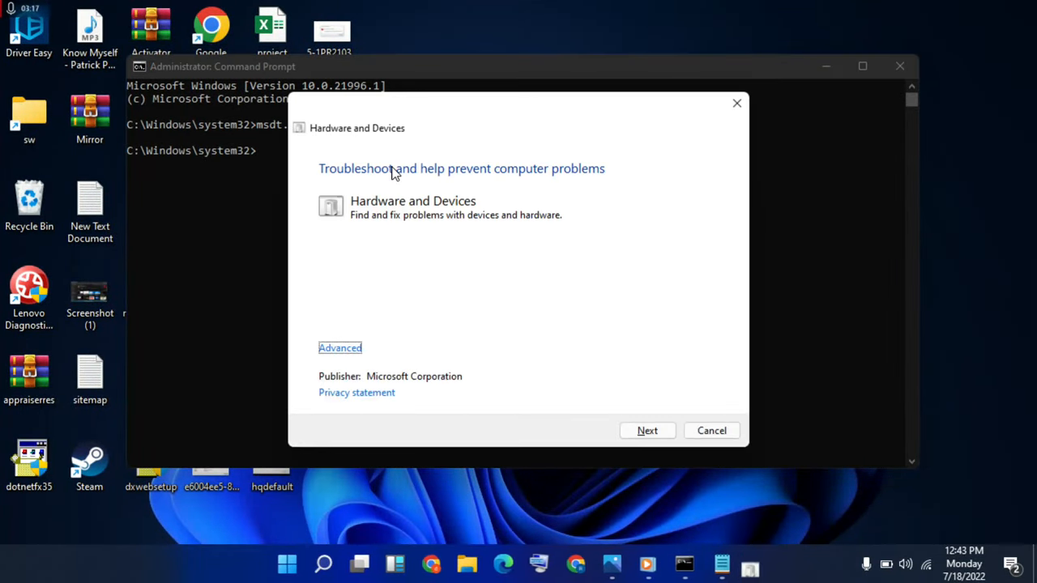
mouse_move(535, 236)
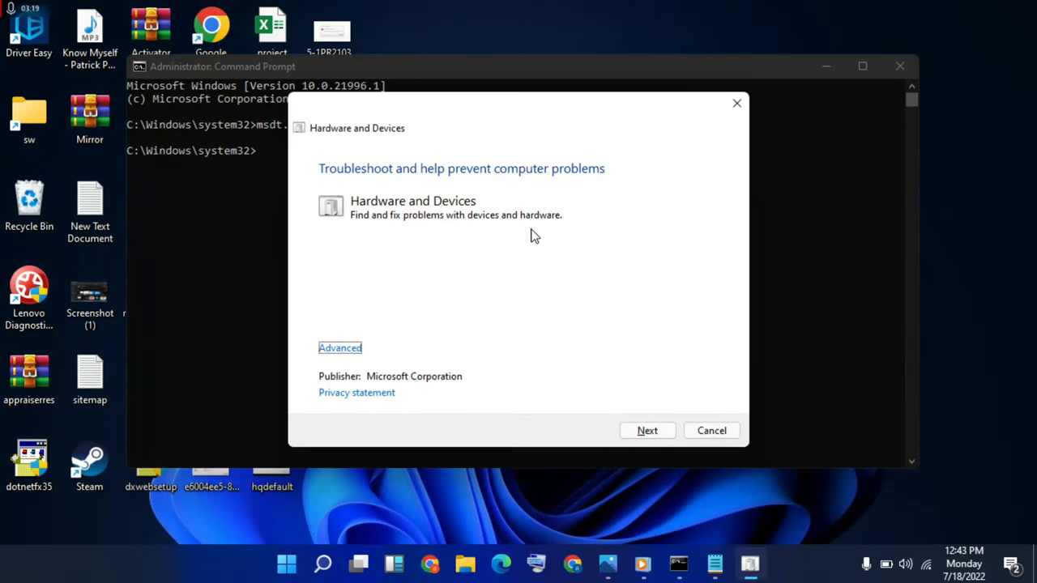
left_click(339, 347)
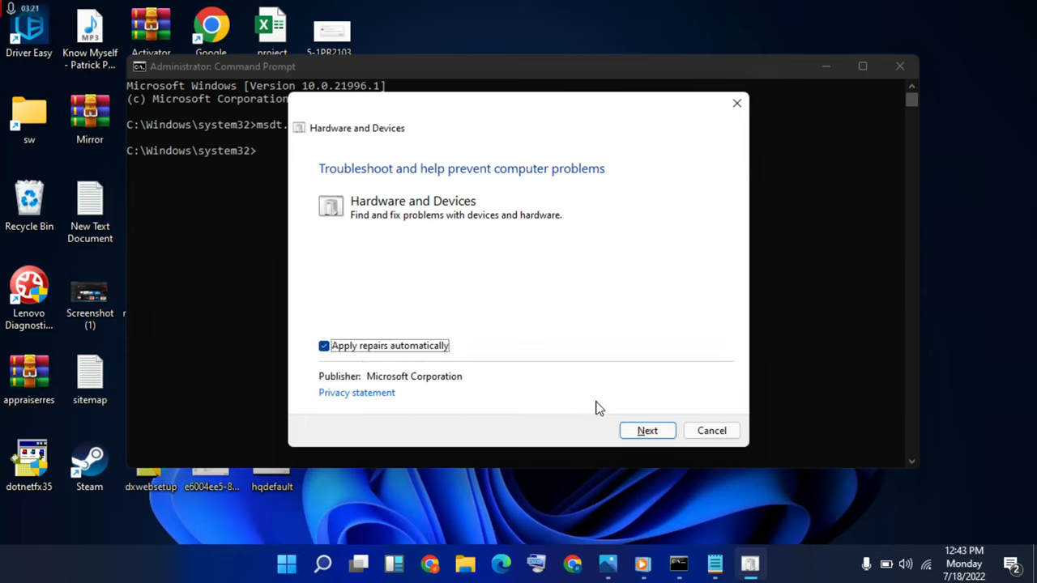
mouse_move(385, 340)
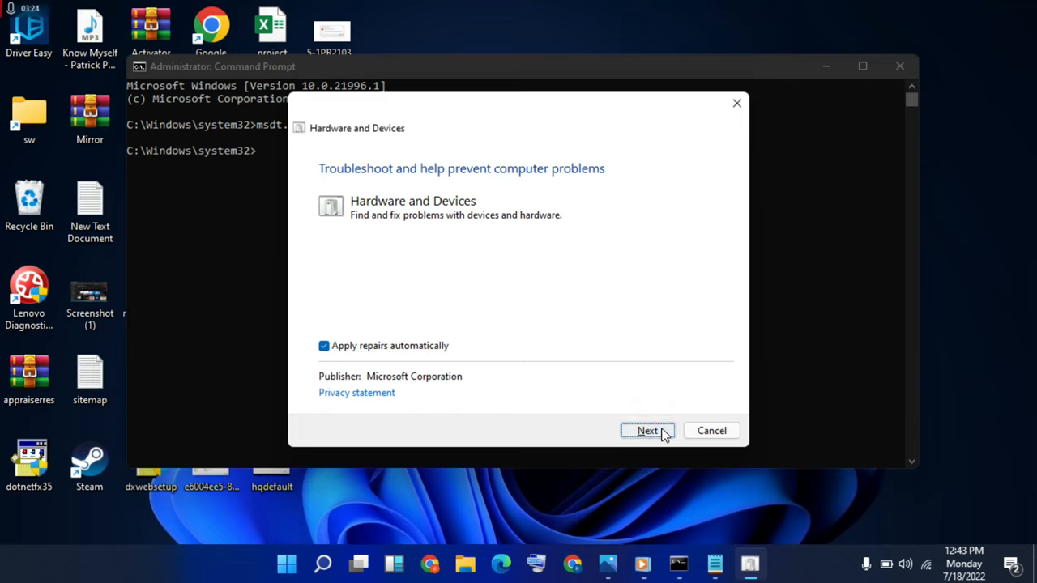
left_click(647, 430)
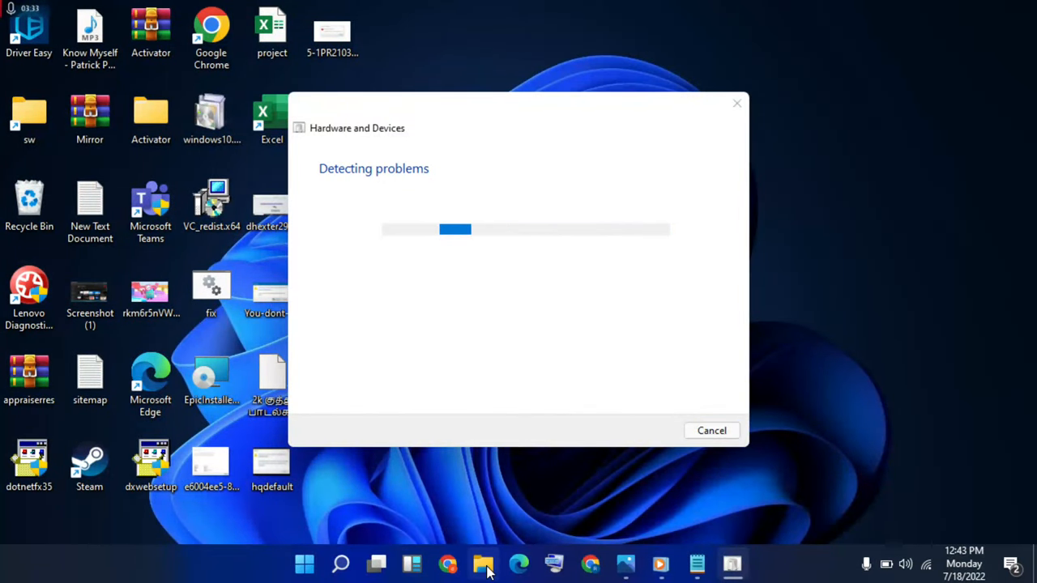
Open Local Disk (C:) Properties from This PC and view its Security and General tabs.
left_click(482, 564)
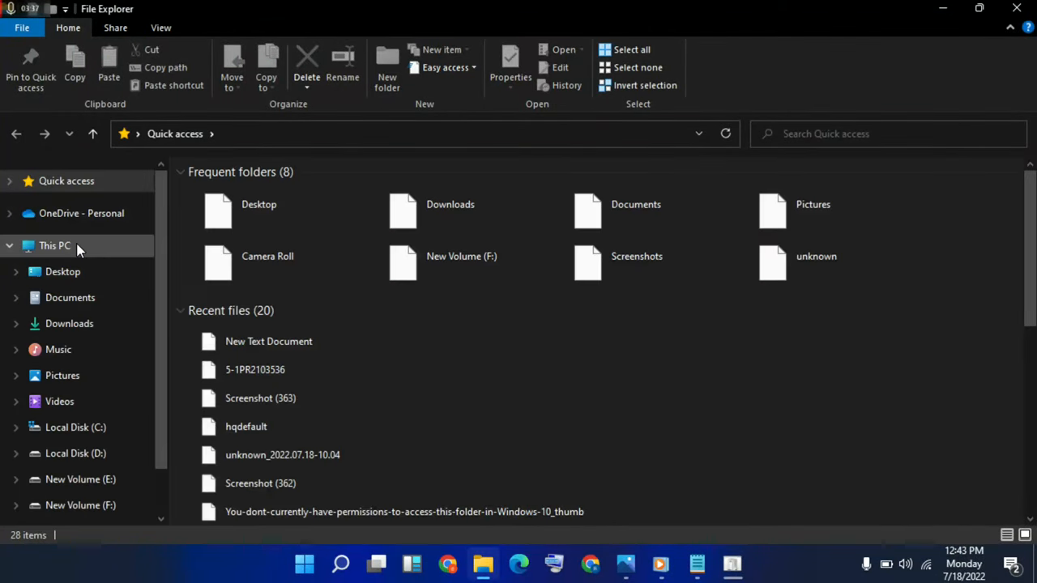
left_click(54, 246)
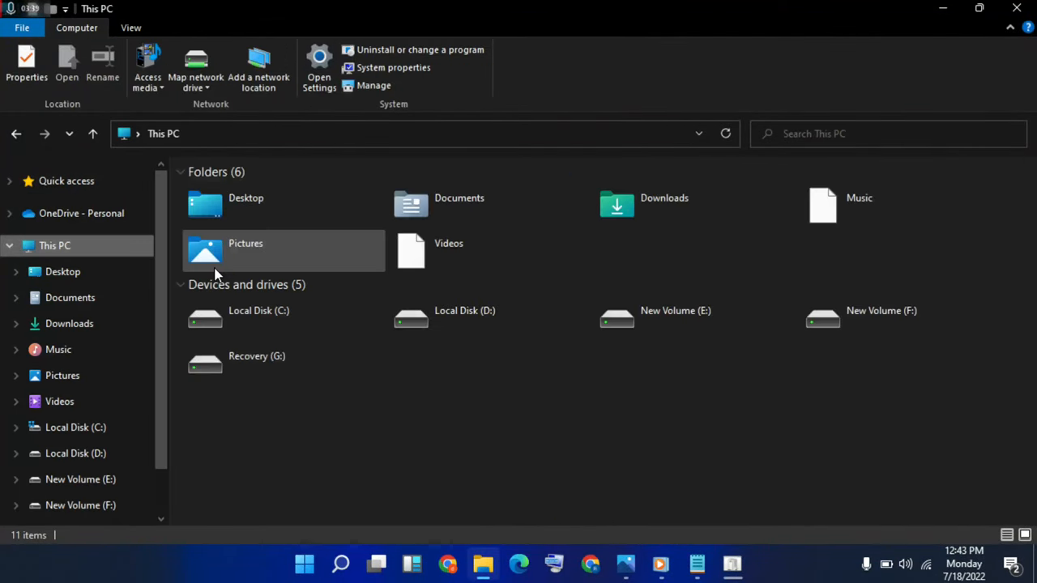
left_click(283, 317)
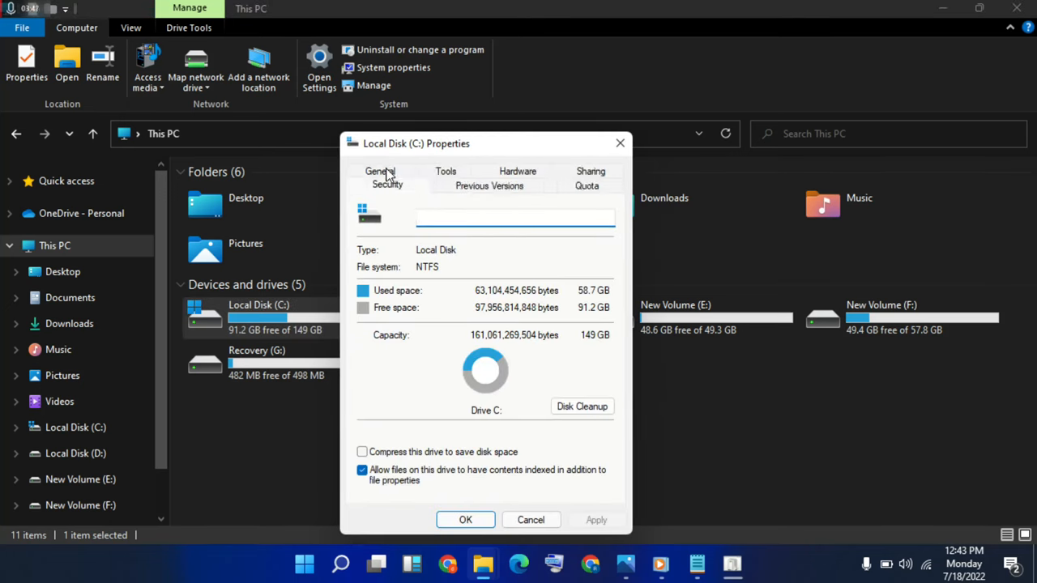
left_click(387, 185)
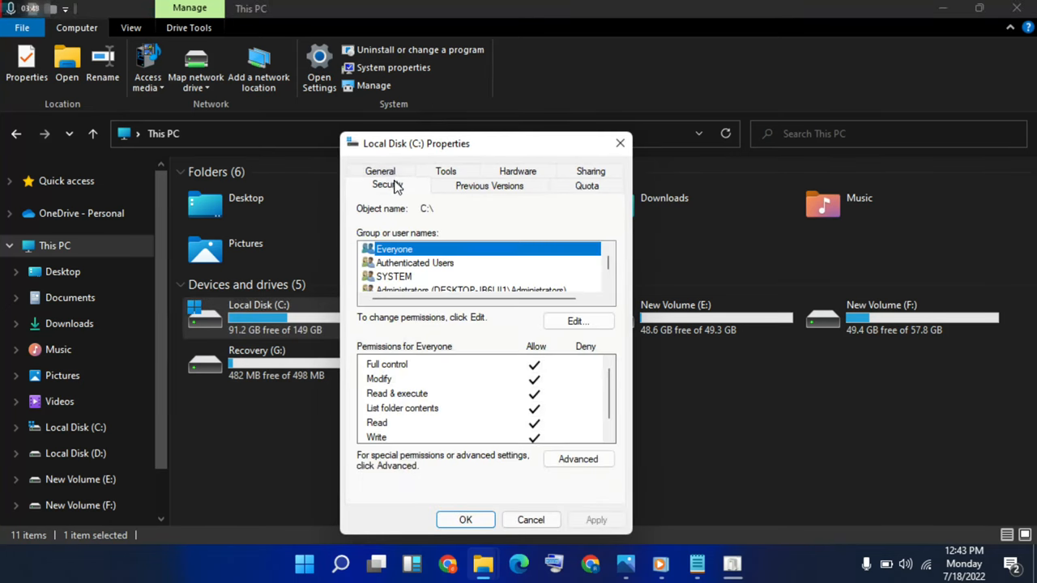
left_click(380, 186)
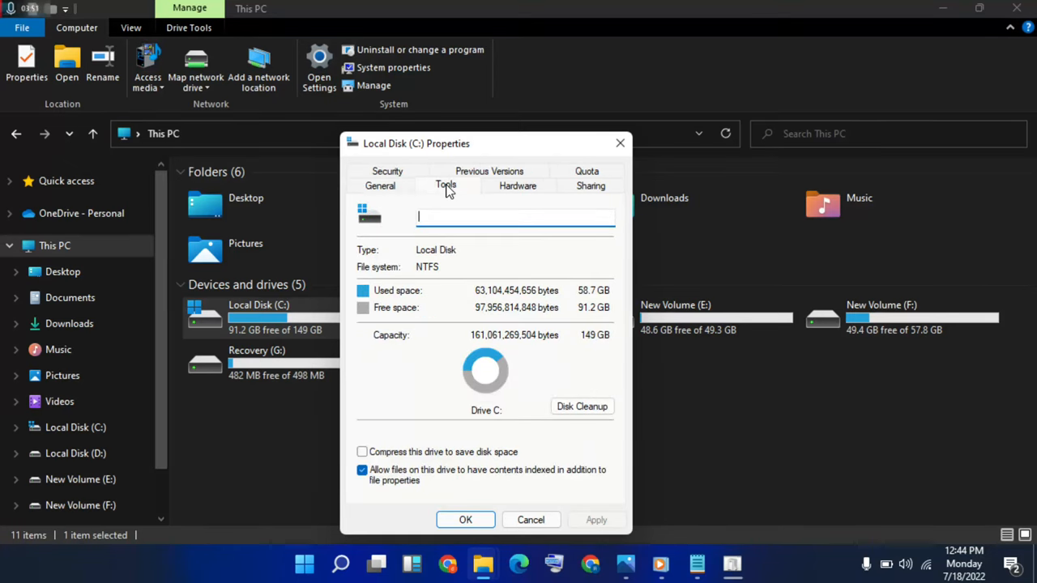
Run Error checking on Local Disk (C:) from the Properties Tools tab with Scan drive.
left_click(446, 185)
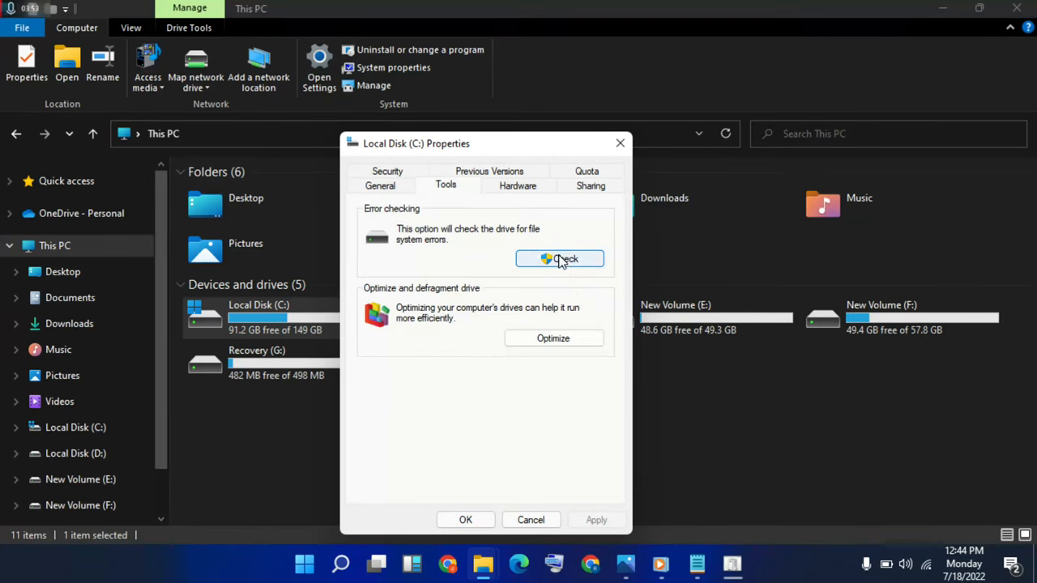
mouse_move(409, 245)
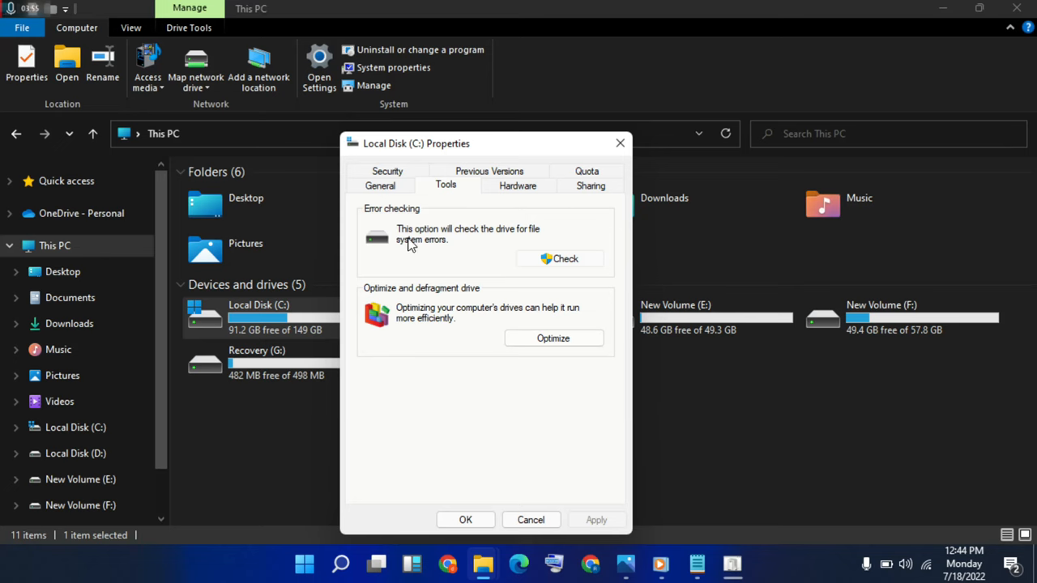
left_click(560, 258)
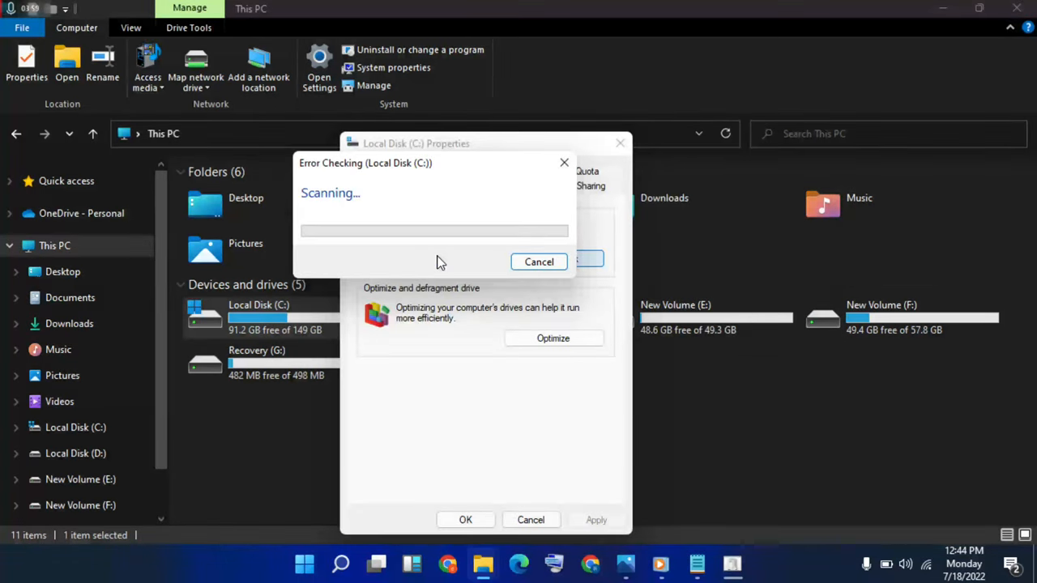
mouse_move(497, 272)
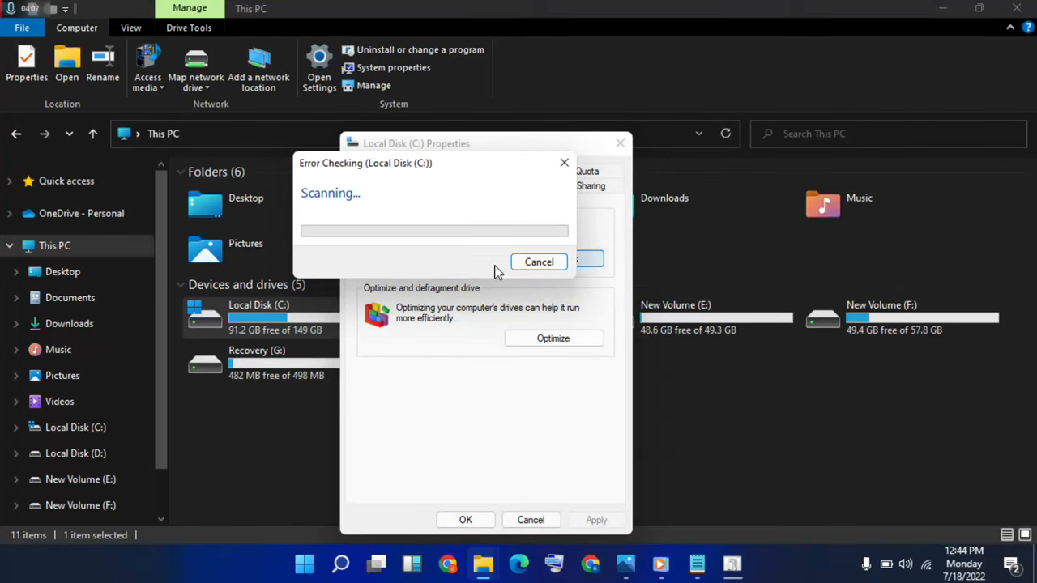
mouse_move(405, 269)
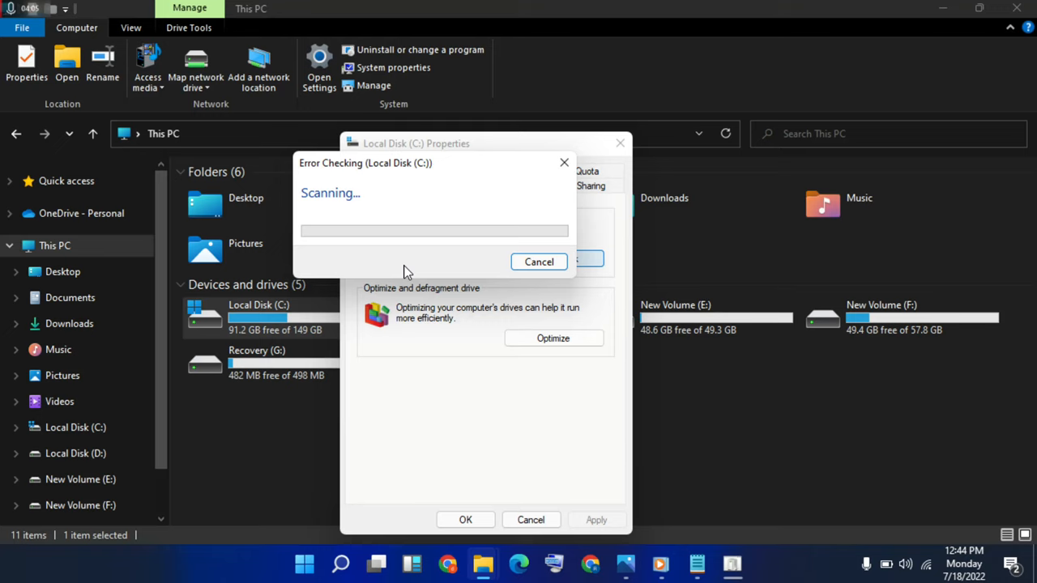
mouse_move(345, 239)
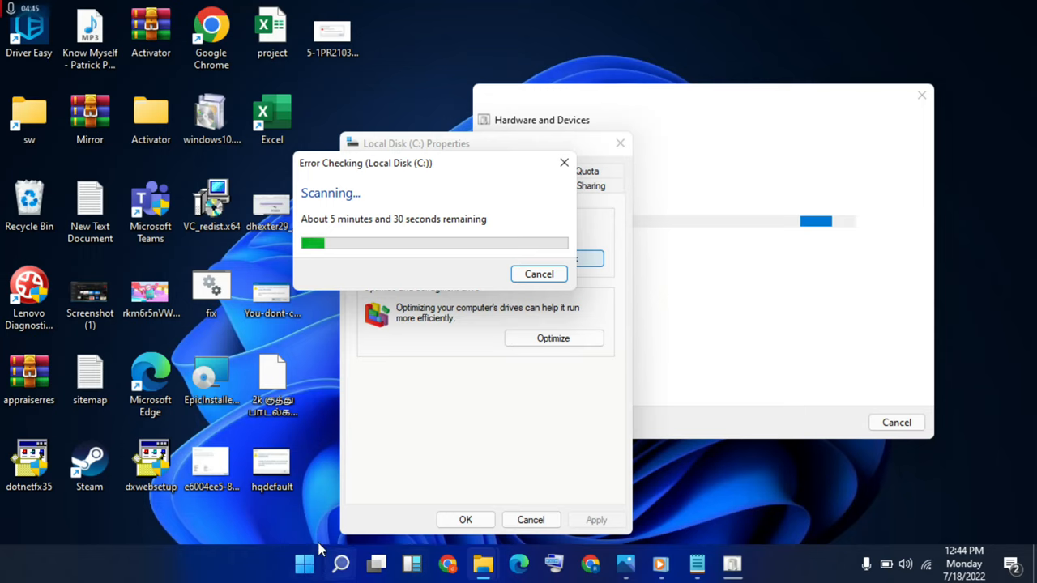
mouse_move(867, 353)
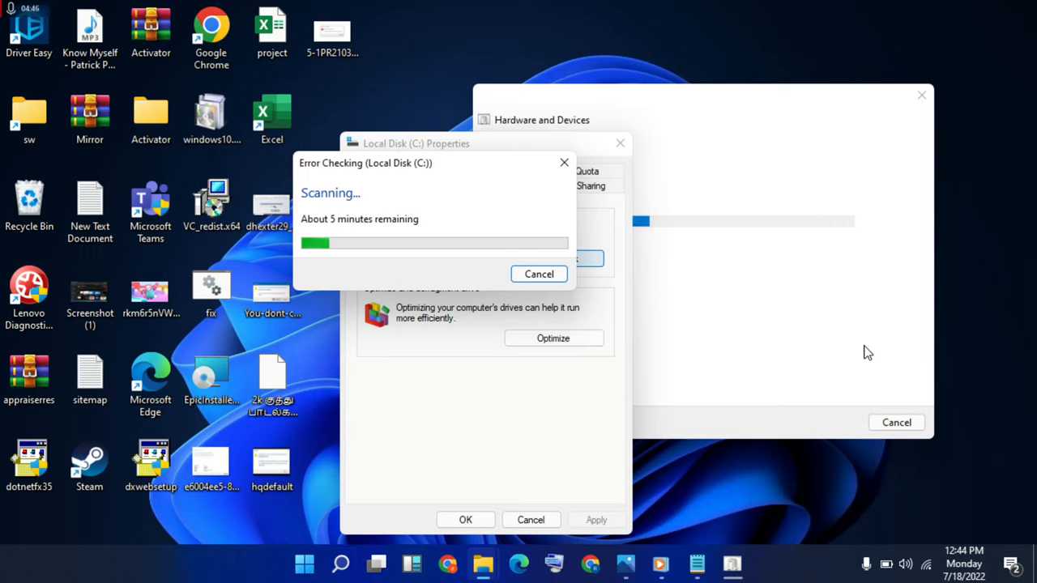